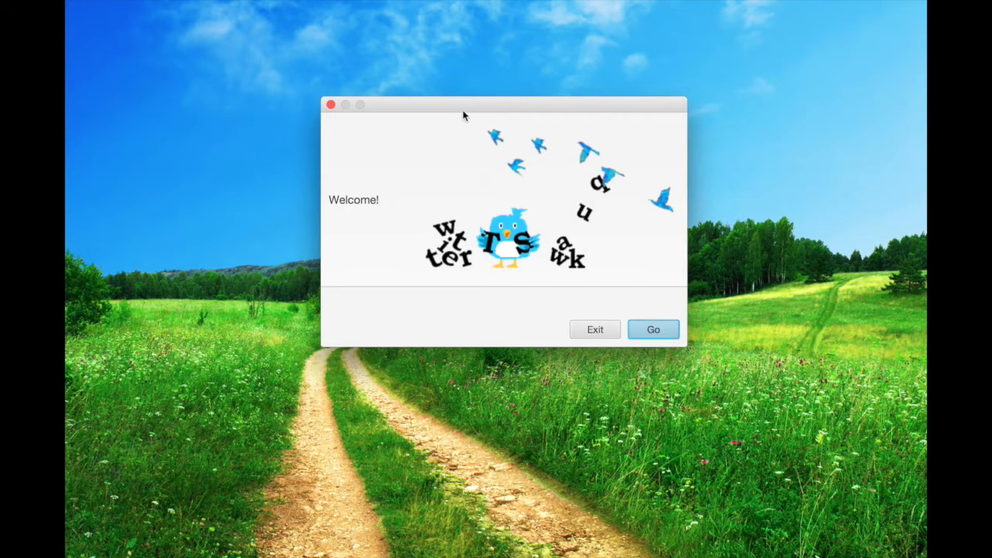
Step: Continue past the welcome dialog and show the Help list of useful webpages
{"action": "left_click_drag", "start_coordinate": [463, 105], "coordinate": [446, 124]}
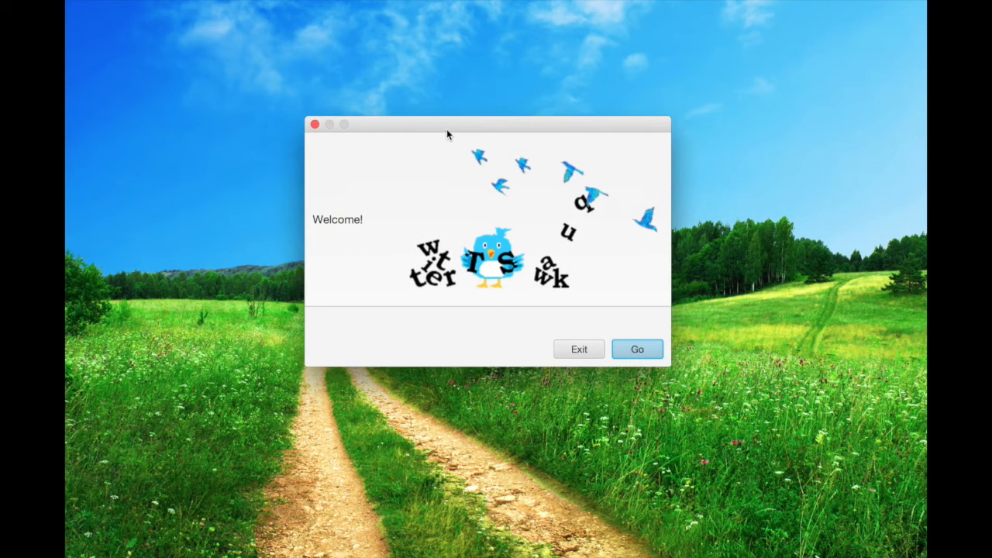
{"action": "mouse_move", "coordinate": [581, 325]}
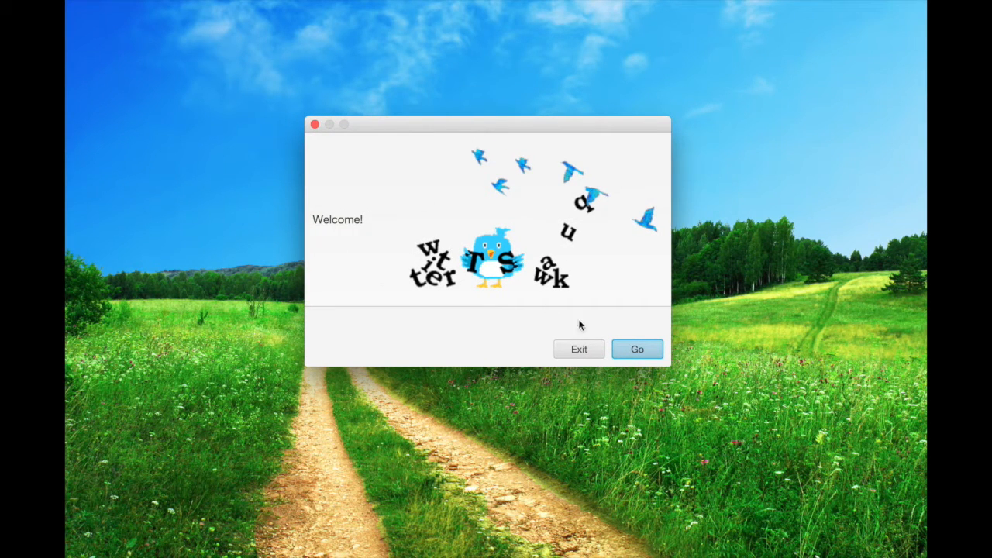
{"action": "left_click", "coordinate": [635, 349]}
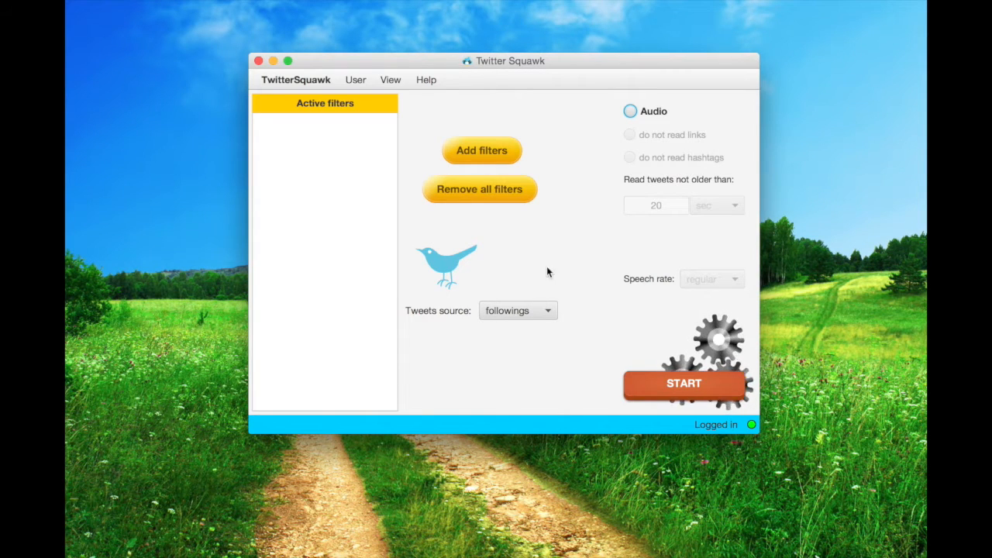
{"action": "mouse_move", "coordinate": [512, 117]}
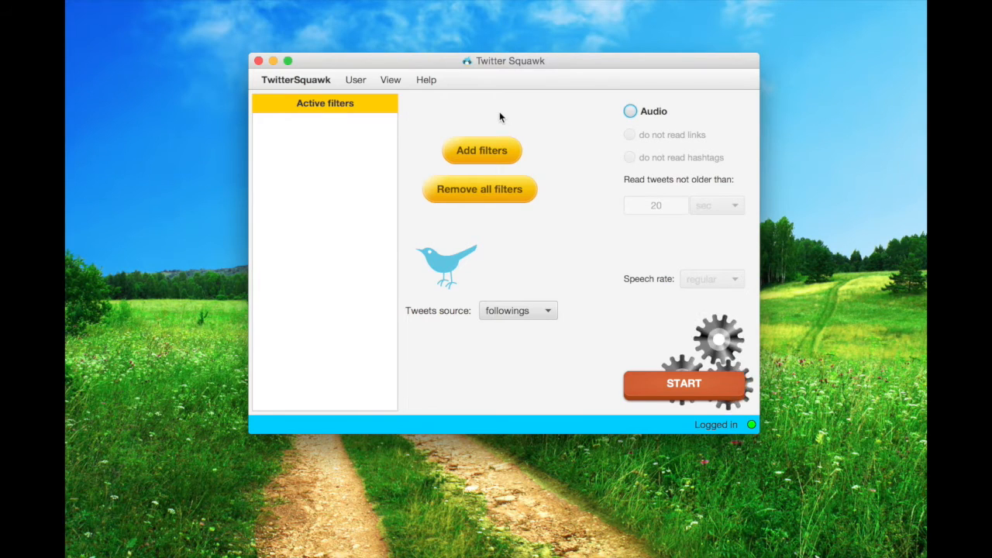
{"action": "left_click", "coordinate": [425, 81]}
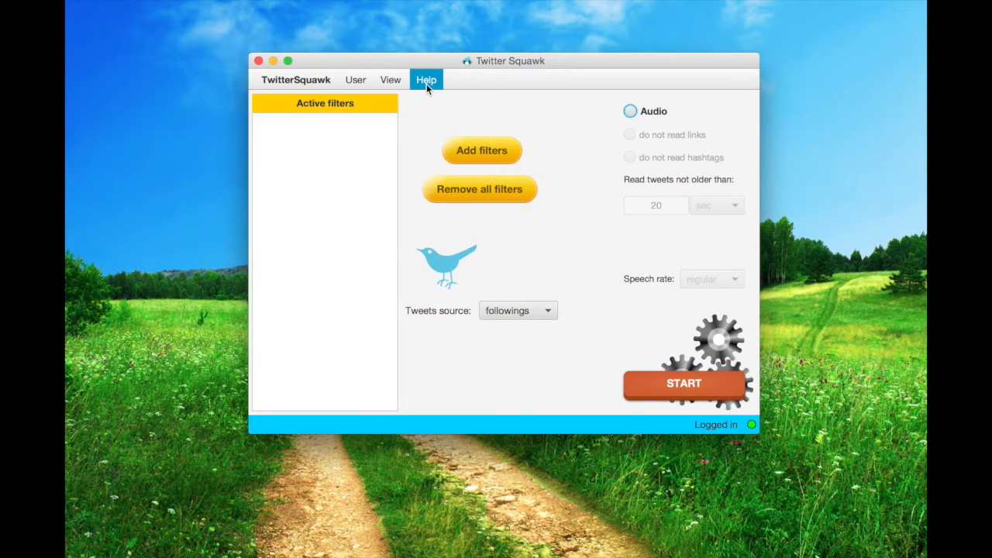
{"action": "left_click", "coordinate": [424, 79]}
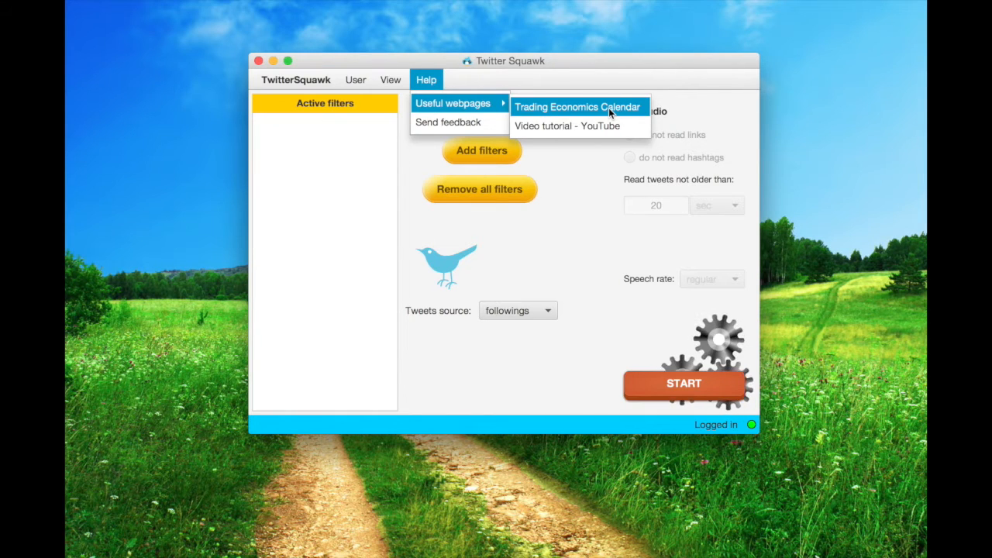
Step: Open the Trading Economics calendar in Safari and scroll to the GB unemployment entries
{"action": "left_click", "coordinate": [577, 106]}
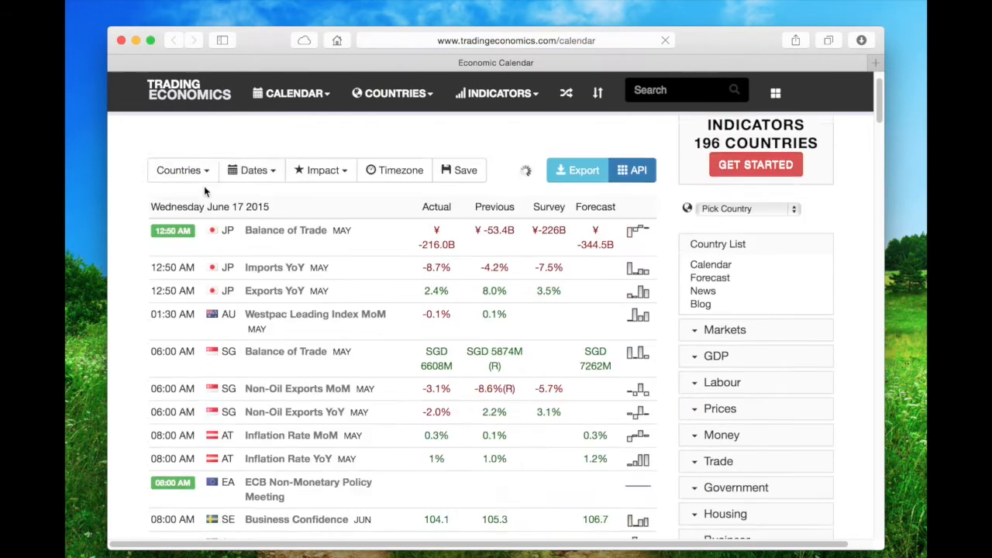
{"action": "scroll", "scroll_direction": "down", "scroll_amount": 3}
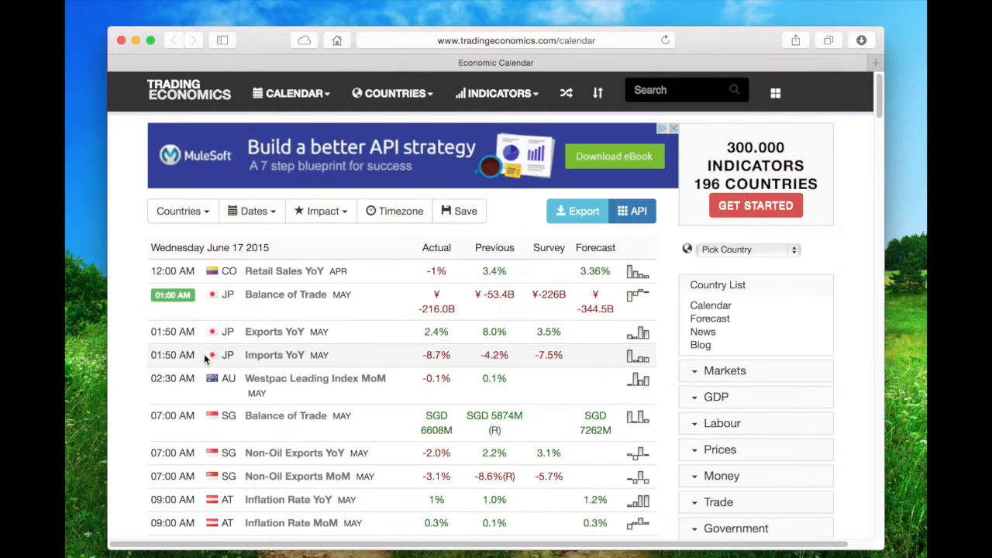
{"action": "scroll", "scroll_direction": "down", "scroll_amount": 3}
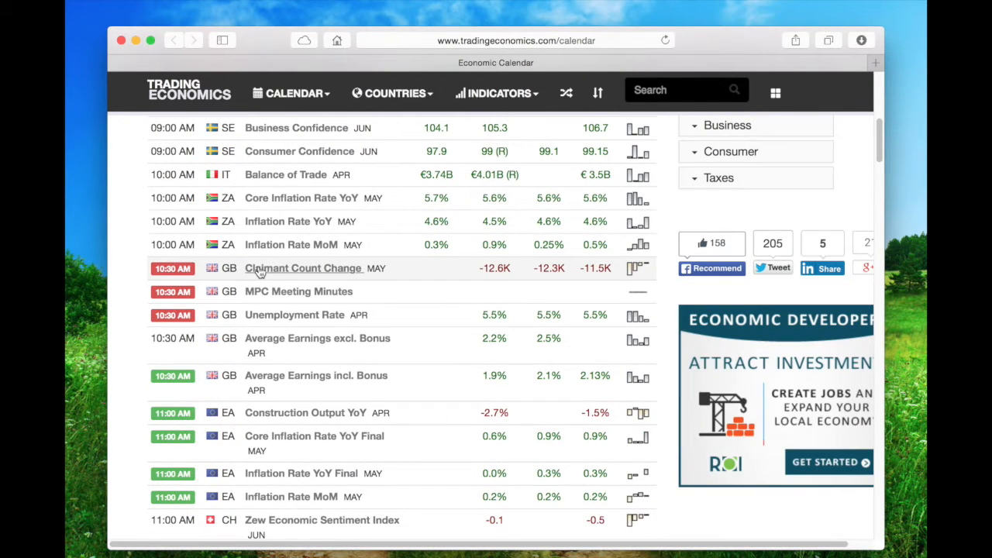
{"action": "mouse_move", "coordinate": [270, 325]}
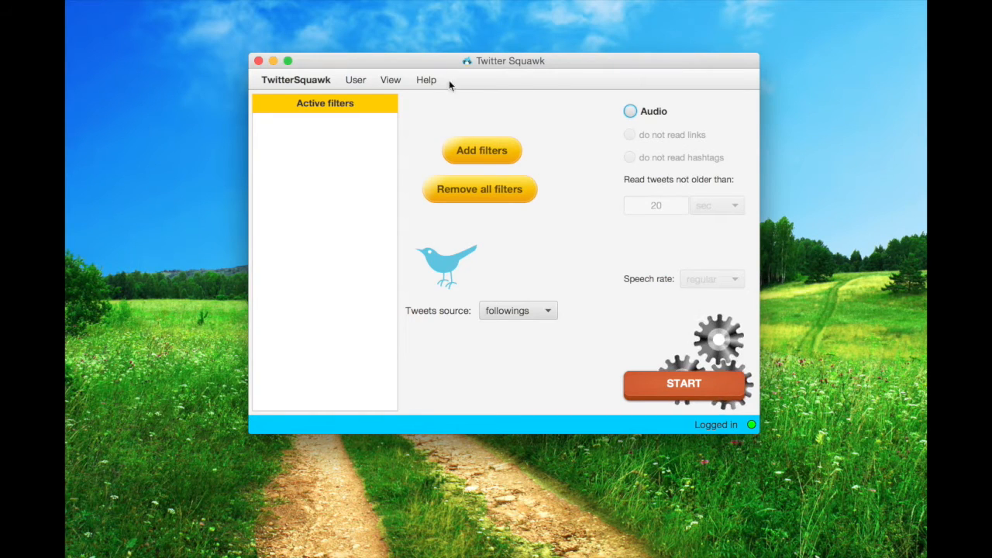
{"action": "left_click", "coordinate": [684, 386]}
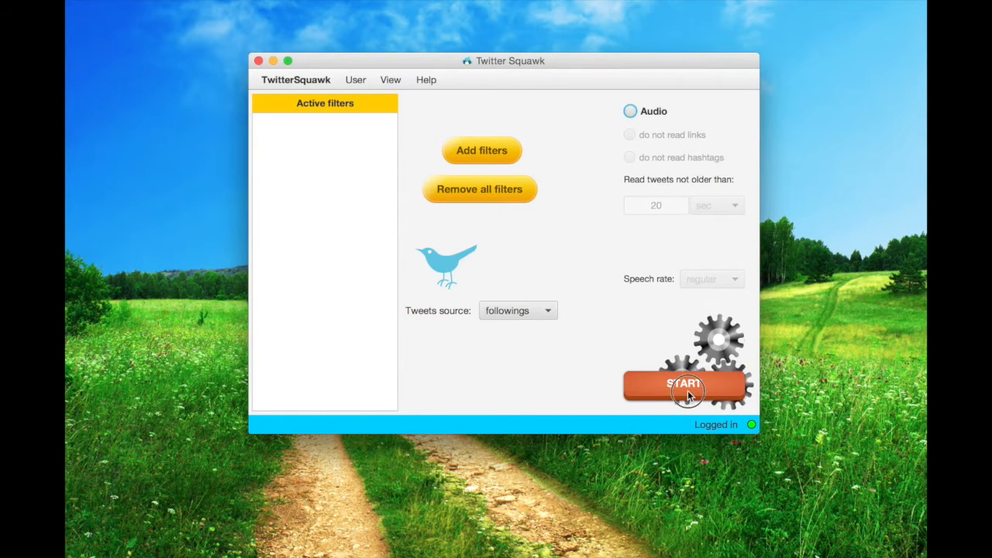
{"action": "left_click", "coordinate": [683, 388]}
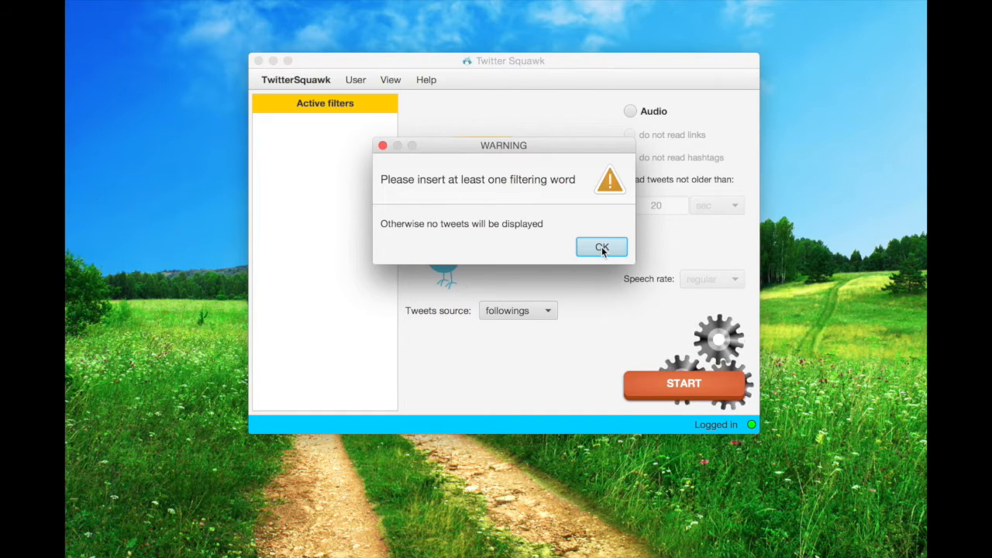
{"action": "left_click", "coordinate": [602, 247]}
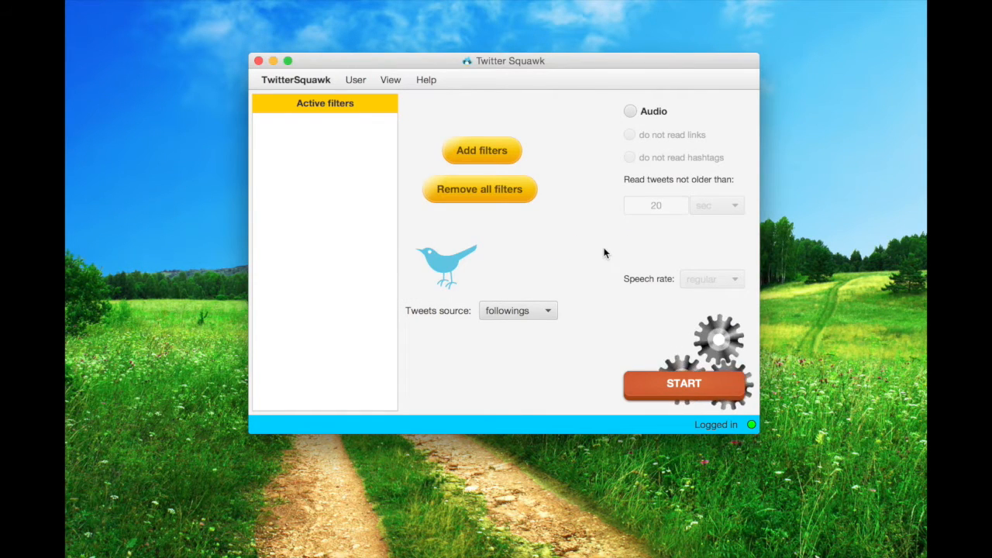
{"action": "left_click", "coordinate": [548, 310]}
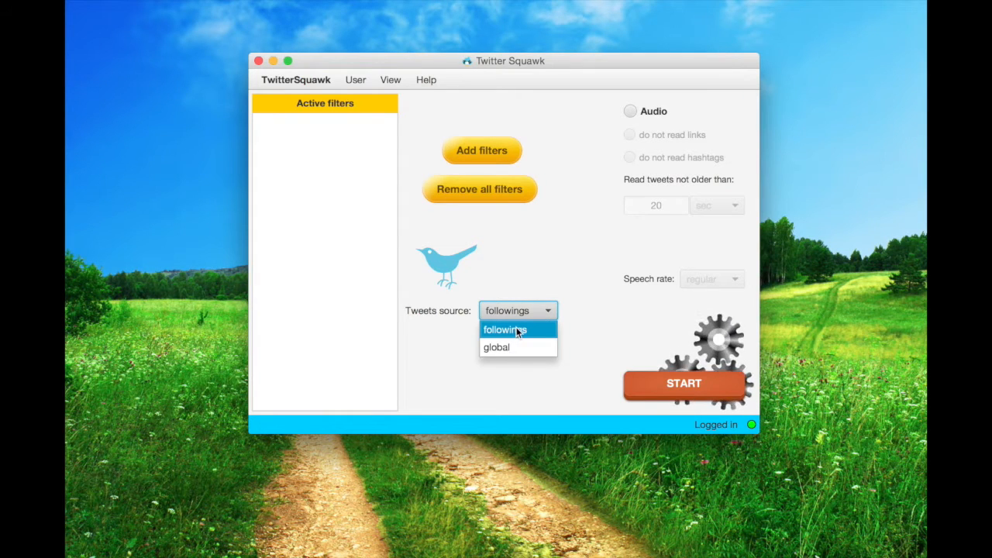
{"action": "left_click", "coordinate": [506, 328]}
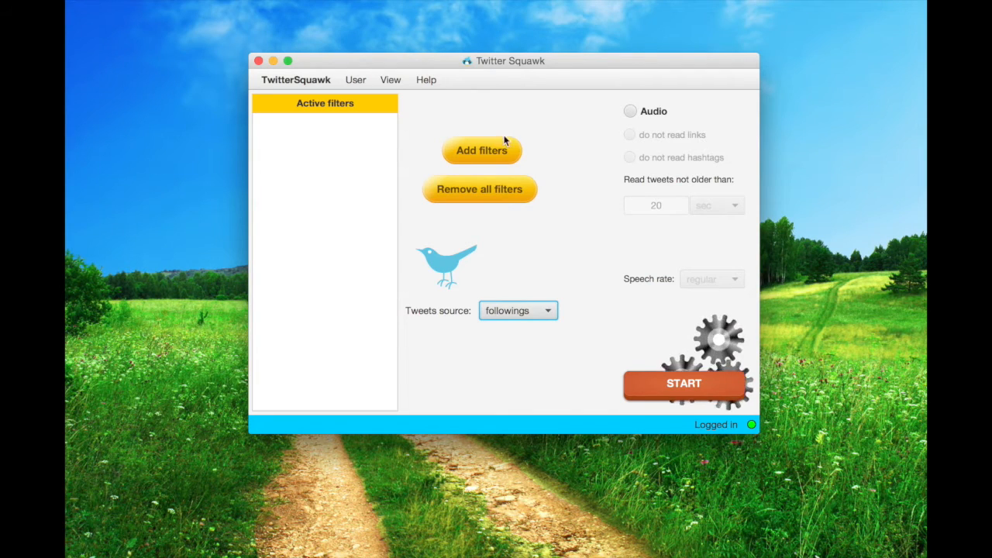
Step: Add the filter words change, claimant, count, gbp, mpc, uk, unemployment and confirm
{"action": "left_click", "coordinate": [480, 150]}
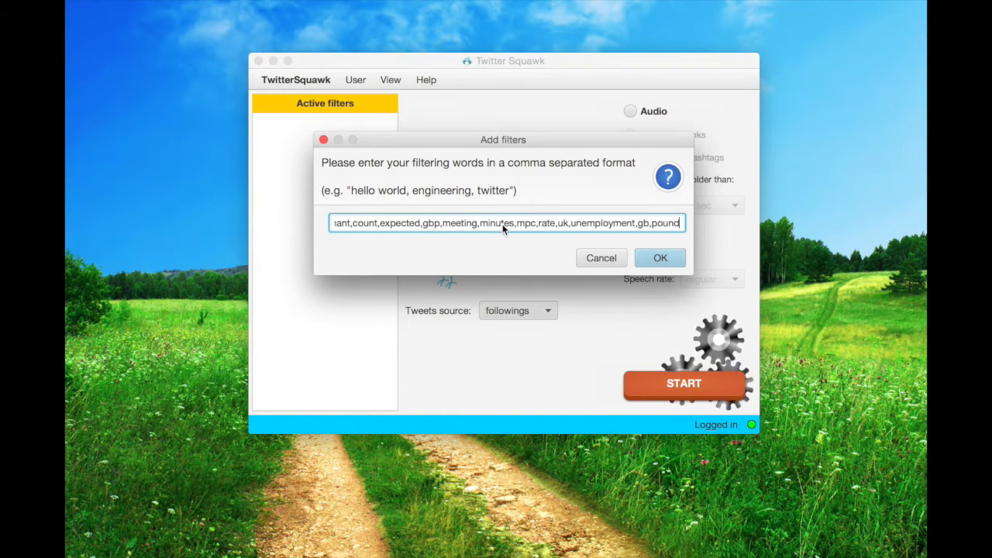
{"action": "mouse_move", "coordinate": [608, 226]}
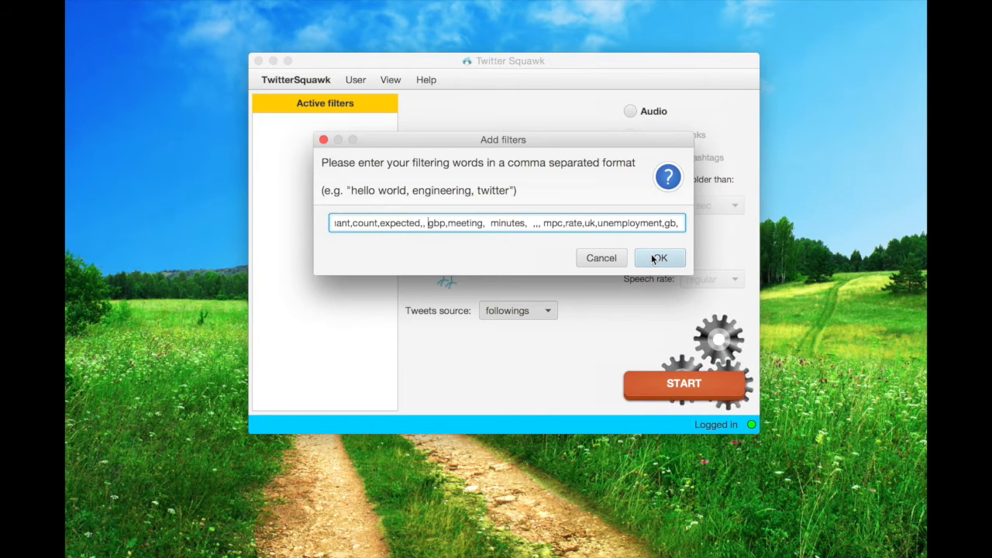
{"action": "left_click", "coordinate": [659, 257]}
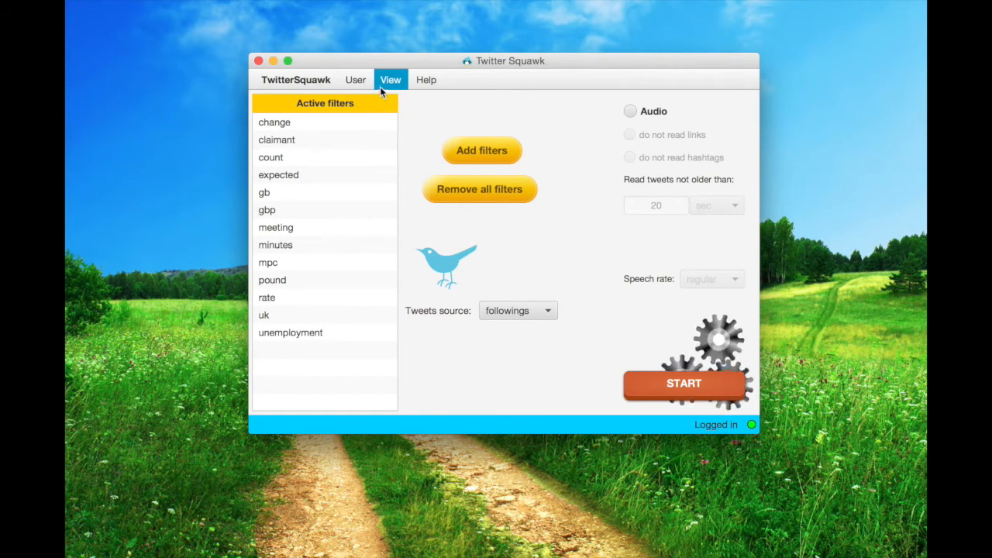
Step: Turn on Show tips from the View menu and enable Audio reading of tweets
{"action": "left_click", "coordinate": [391, 79]}
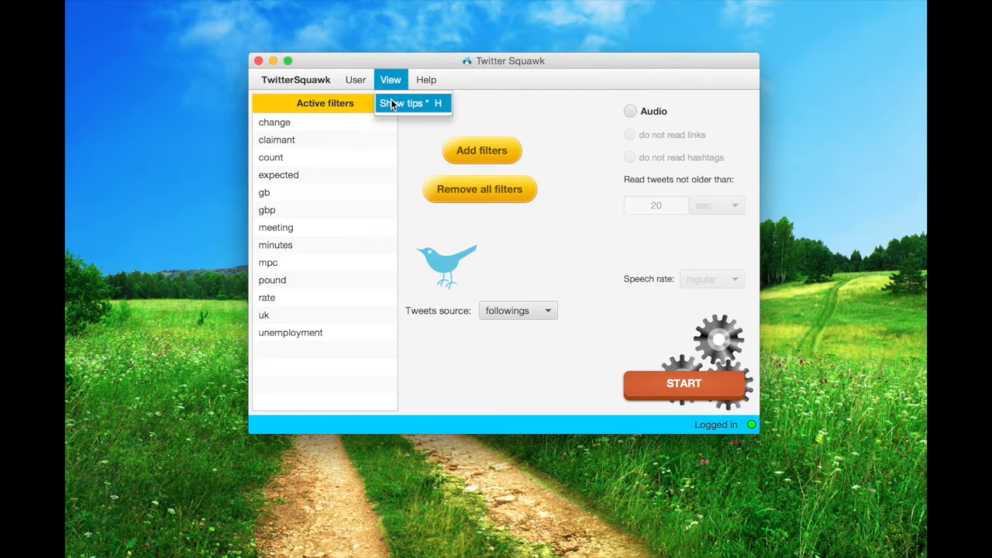
{"action": "left_click", "coordinate": [412, 102]}
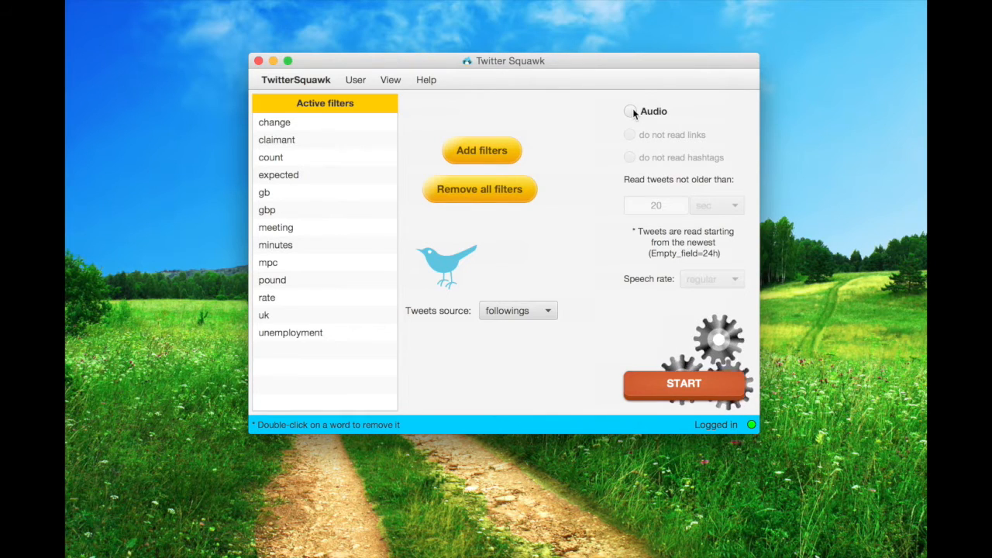
{"action": "left_click", "coordinate": [630, 112]}
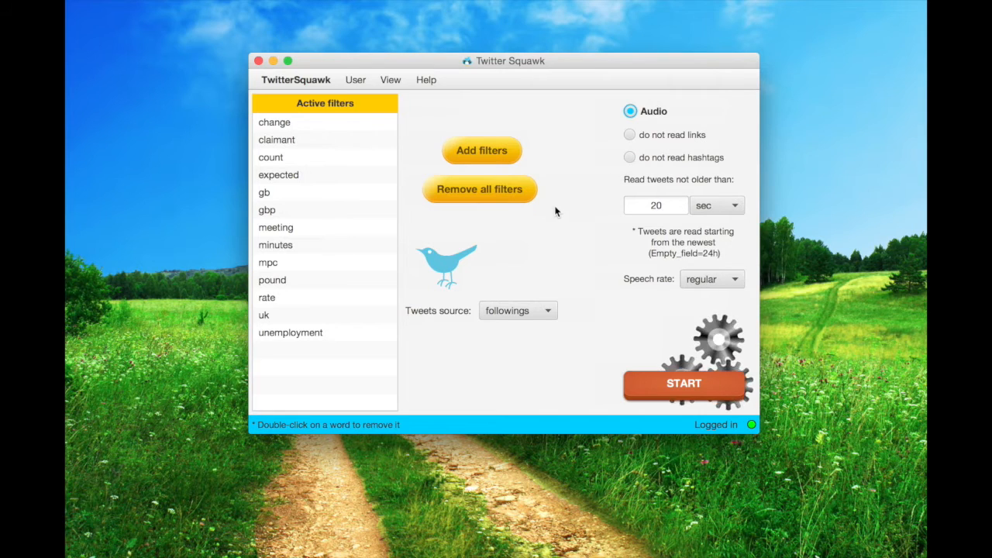
Step: Add forex and then currency as further filter words
{"action": "left_click", "coordinate": [480, 151]}
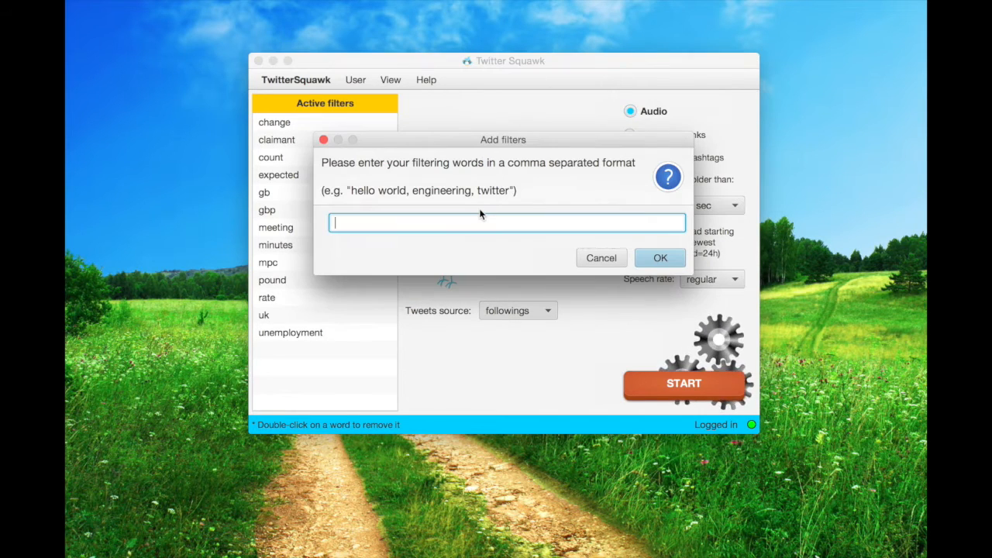
{"action": "type", "text": "forex"}
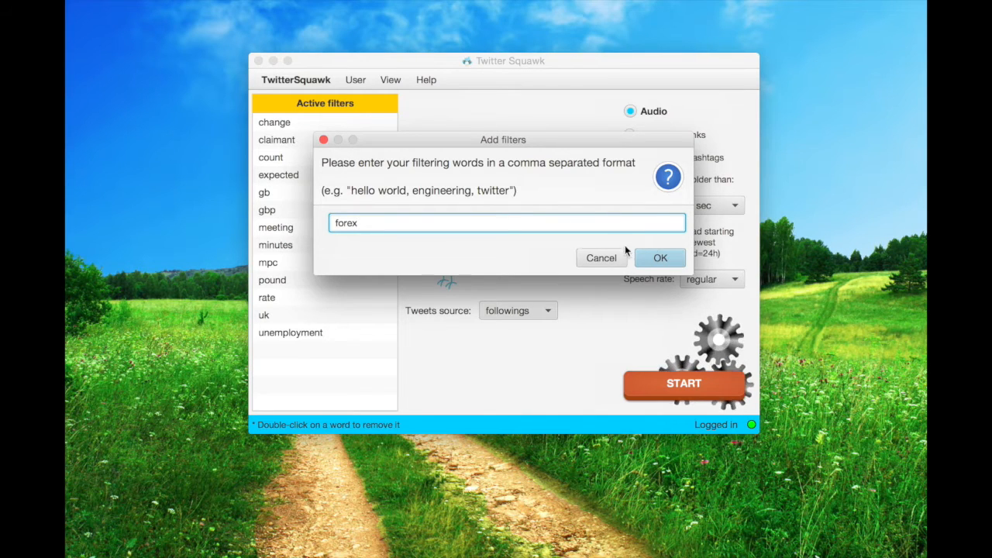
{"action": "left_click", "coordinate": [661, 258]}
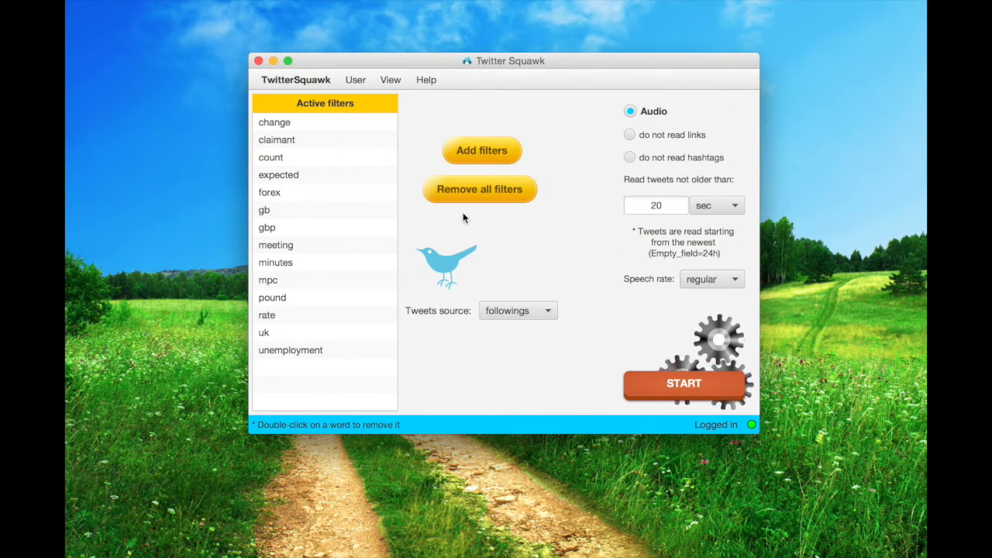
{"action": "left_click", "coordinate": [481, 150]}
{"action": "type", "text": "currency"}
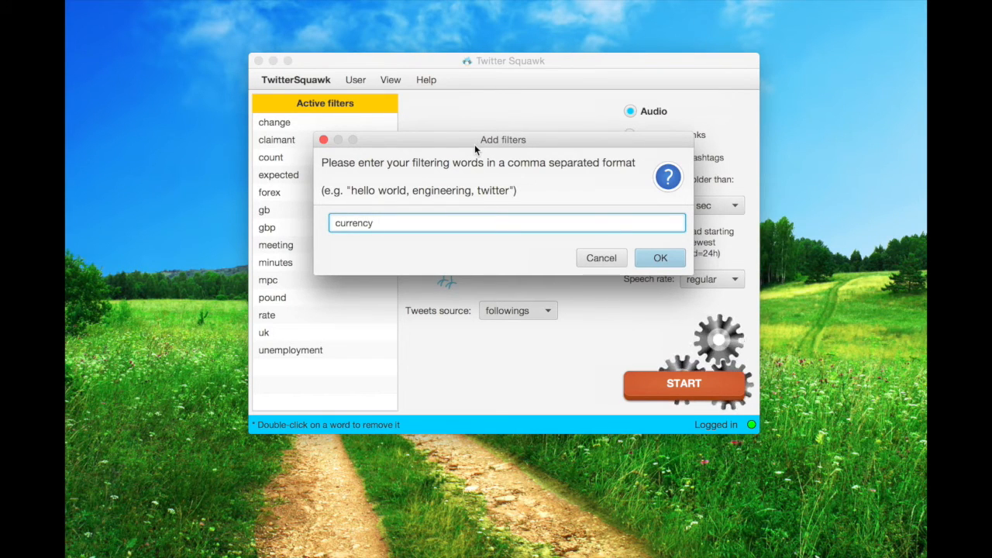
{"action": "left_click", "coordinate": [661, 257]}
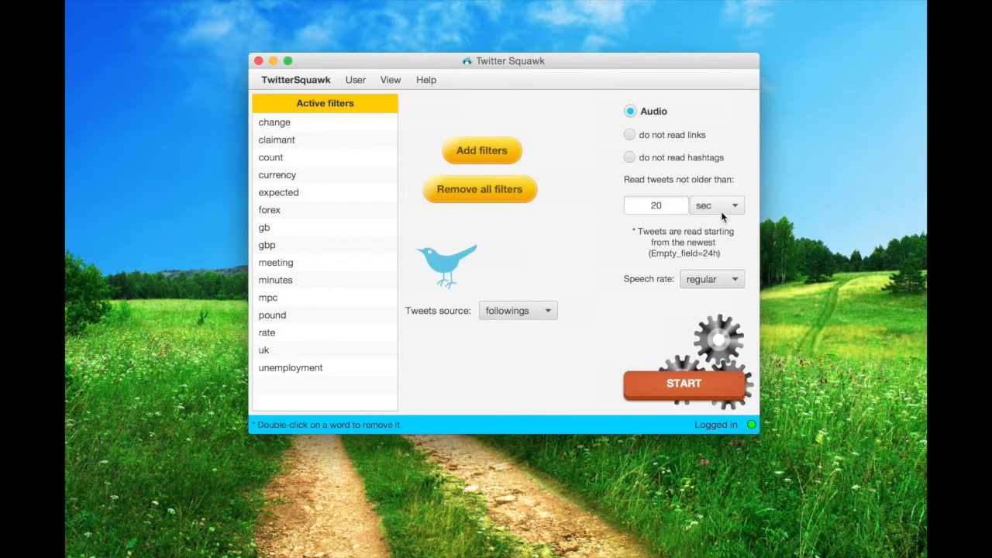
Step: Limit read tweets to 30 seconds old, keeping seconds as unit and regular speech rate
{"action": "left_click", "coordinate": [715, 205]}
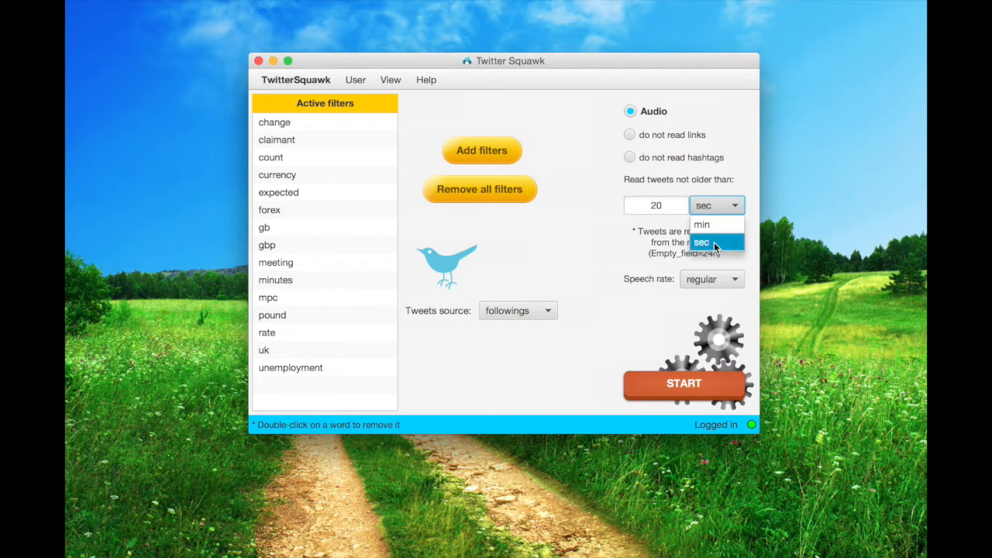
{"action": "left_click", "coordinate": [701, 242]}
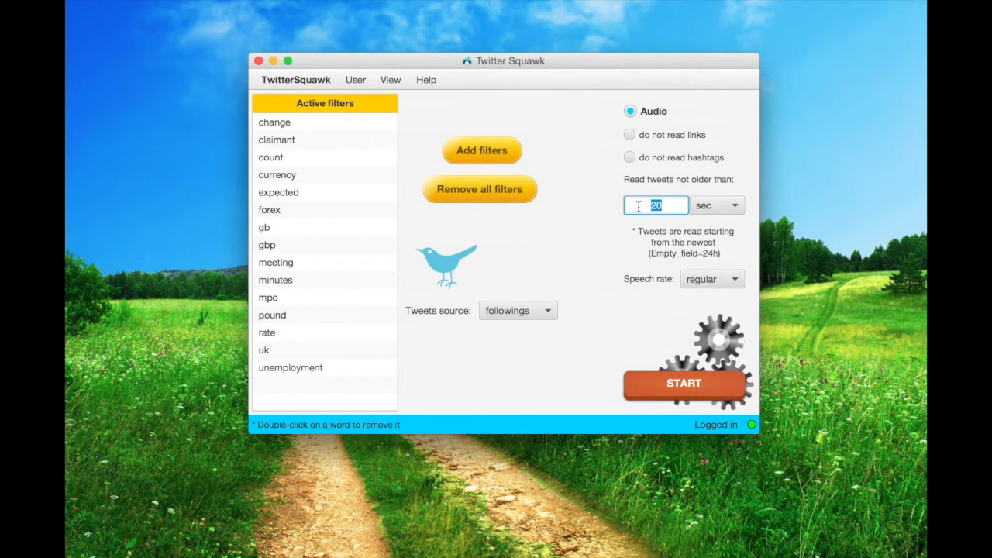
{"action": "type", "text": "30"}
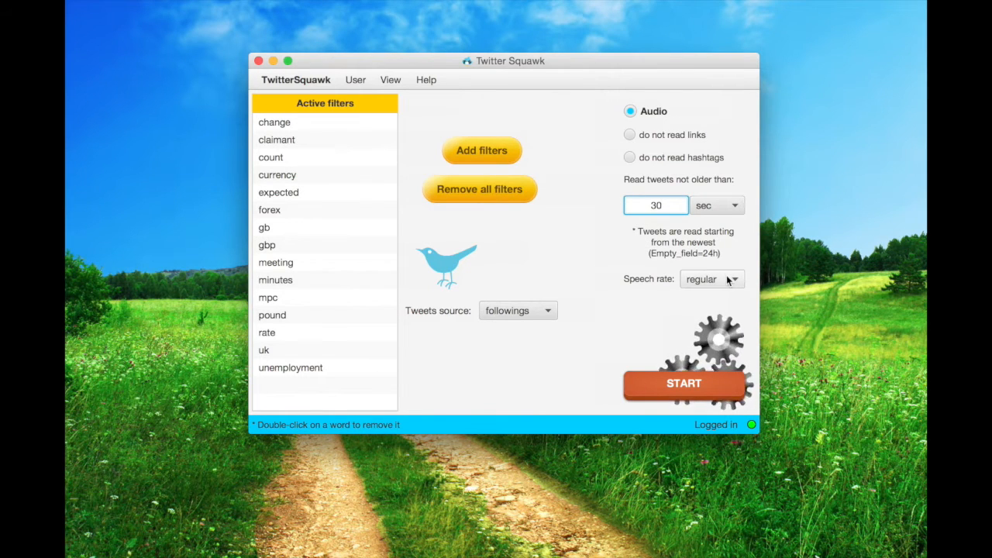
{"action": "left_click", "coordinate": [711, 279]}
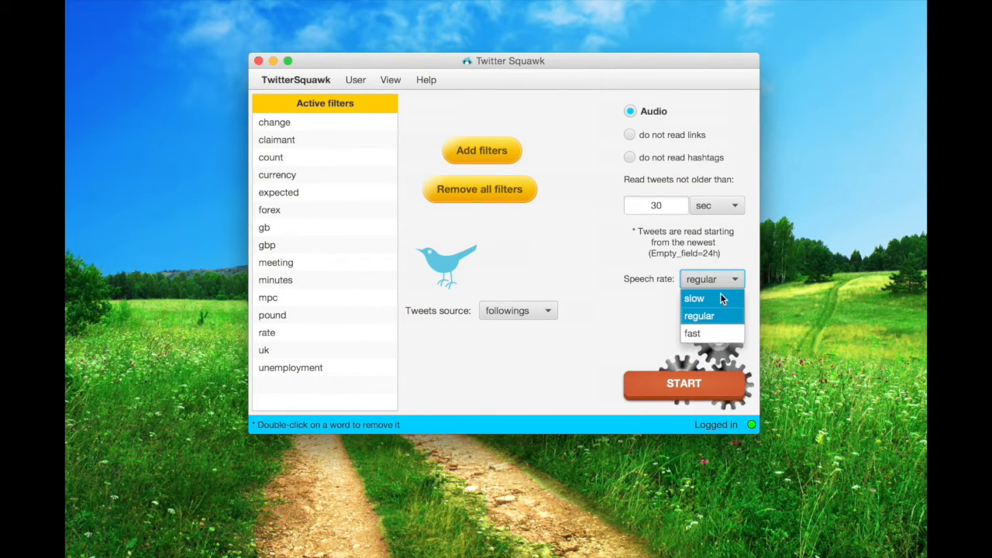
{"action": "left_click", "coordinate": [698, 316]}
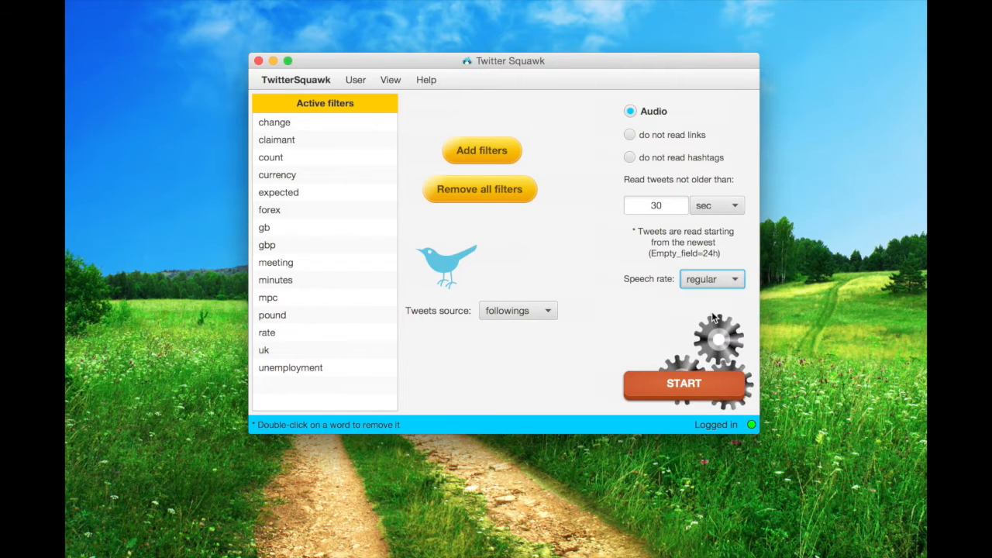
{"action": "mouse_move", "coordinate": [648, 313]}
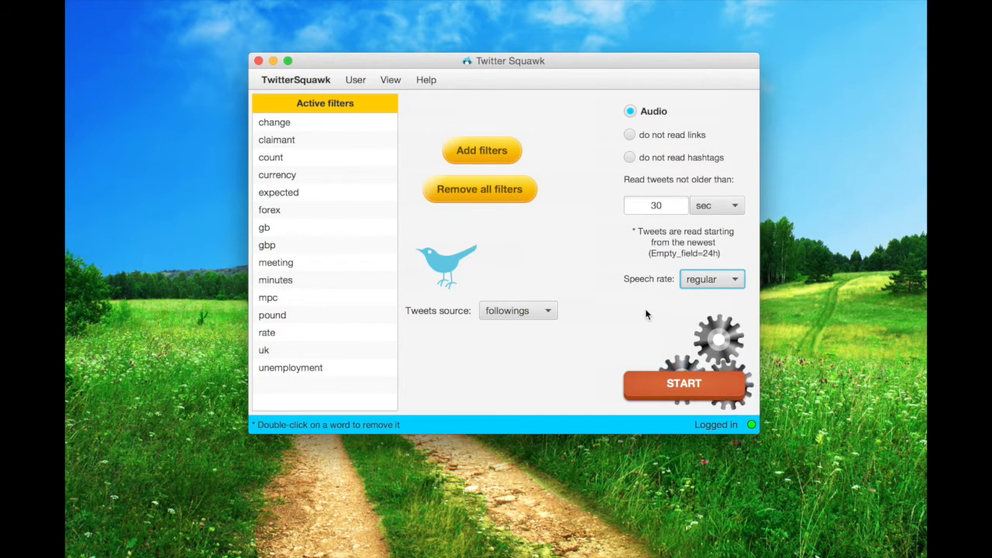
{"action": "left_click", "coordinate": [682, 383]}
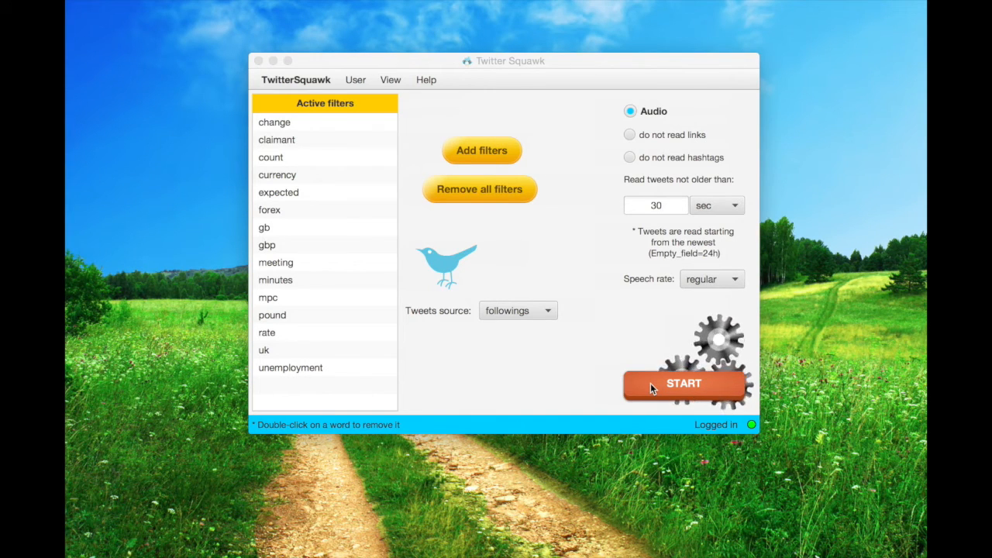
Step: Start streaming filtered tweets from followings and watch DukascopyFX forex event tweets arrive
{"action": "left_click", "coordinate": [683, 384]}
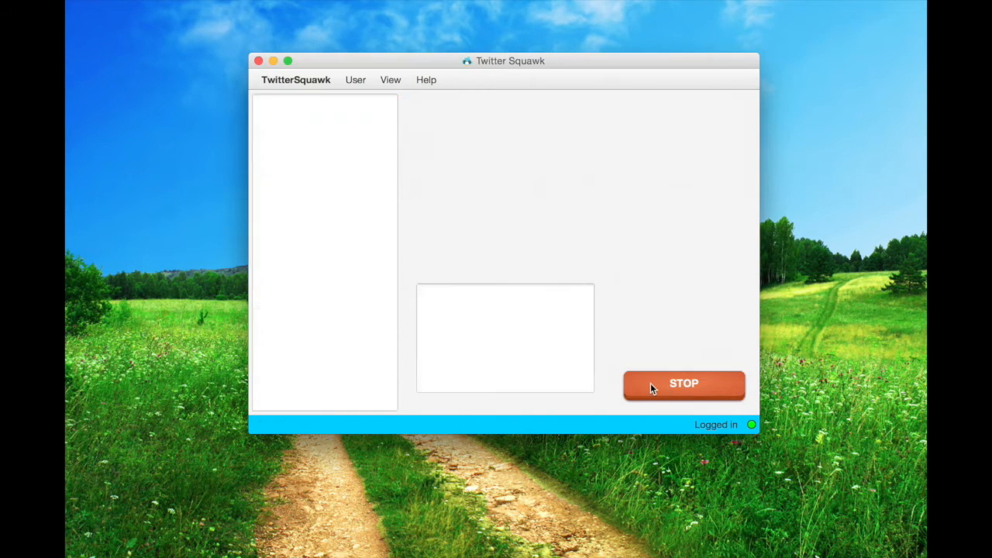
{"action": "mouse_move", "coordinate": [648, 353]}
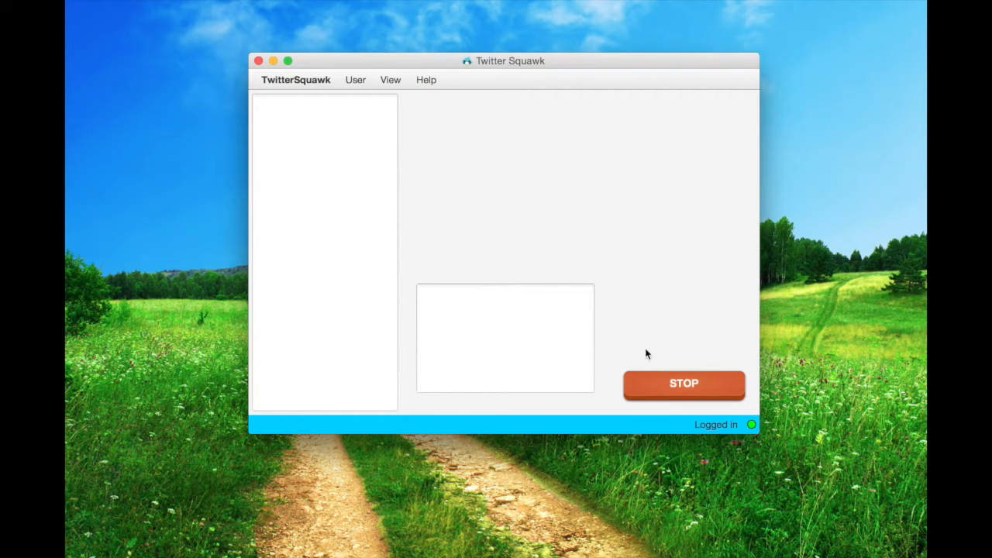
{"action": "mouse_move", "coordinate": [662, 341]}
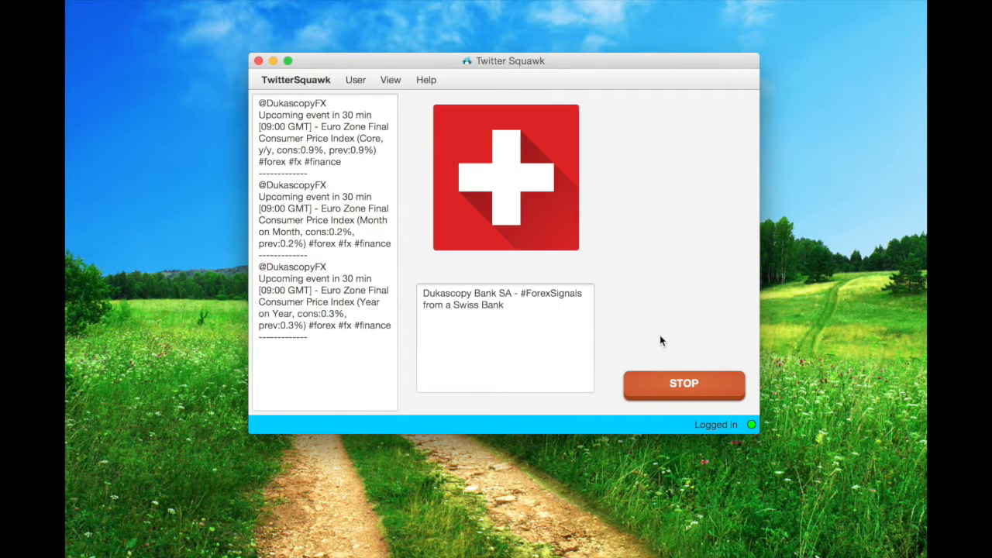
{"action": "scroll", "scroll_direction": "down", "scroll_amount": 3}
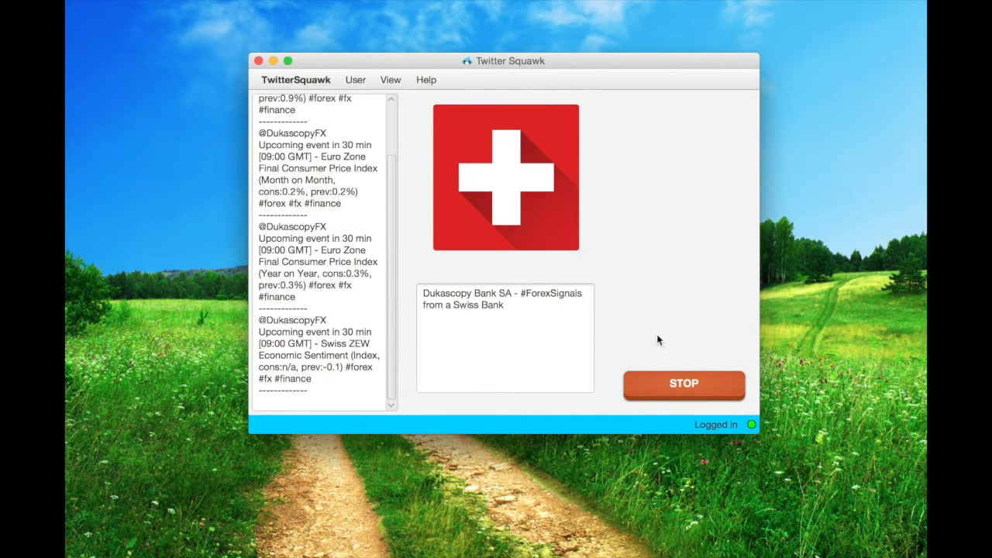
{"action": "mouse_move", "coordinate": [613, 294]}
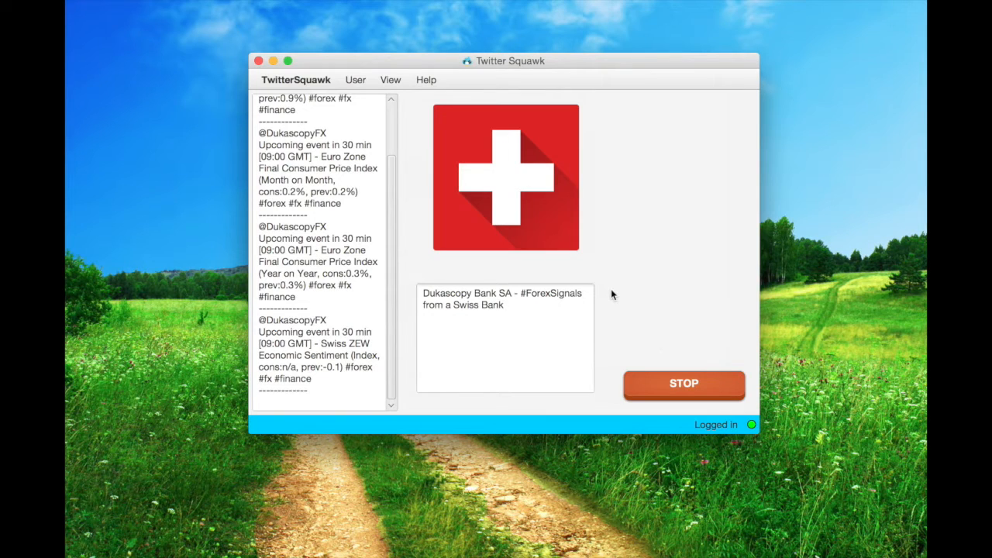
{"action": "mouse_move", "coordinate": [239, 273]}
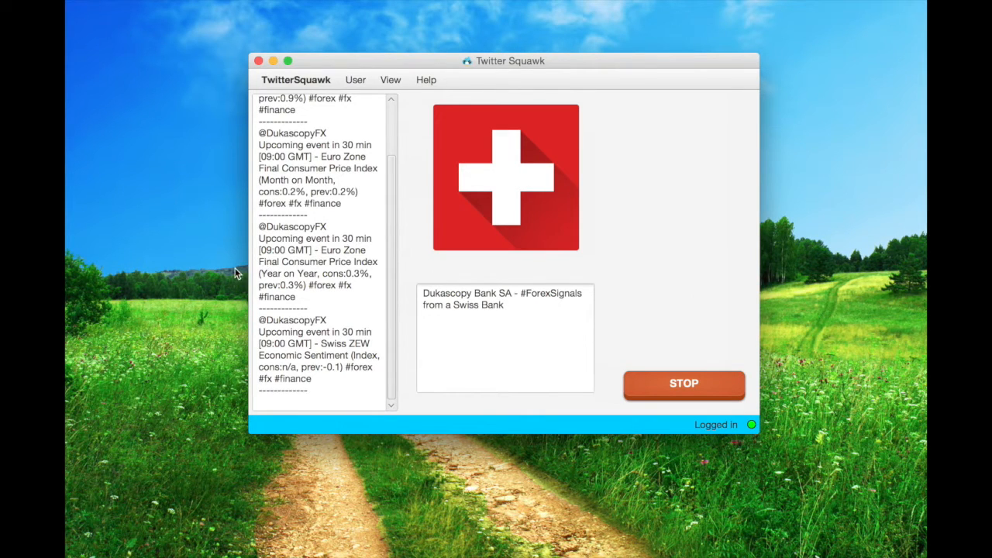
{"action": "mouse_move", "coordinate": [200, 329]}
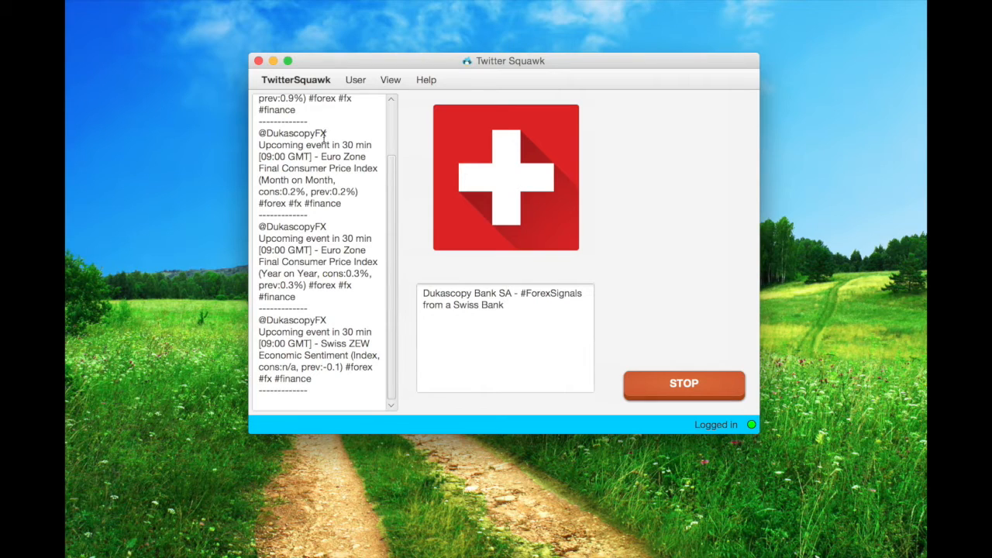
{"action": "mouse_move", "coordinate": [350, 209]}
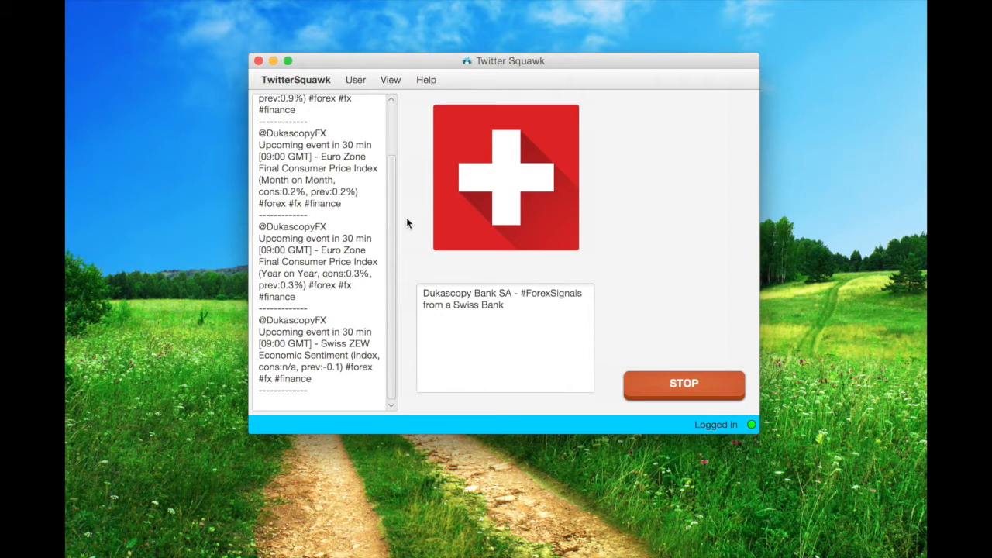
{"action": "mouse_move", "coordinate": [393, 298]}
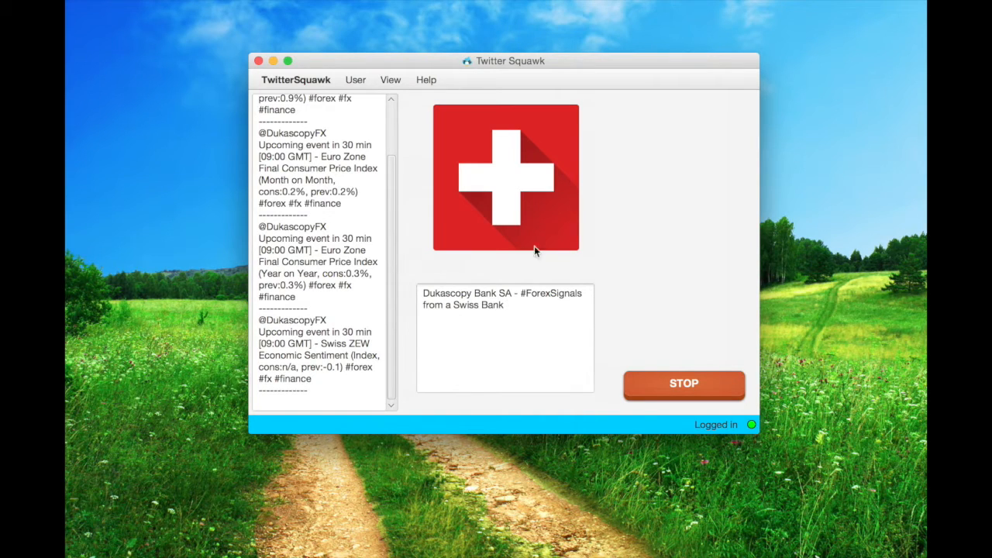
{"action": "mouse_move", "coordinate": [676, 186]}
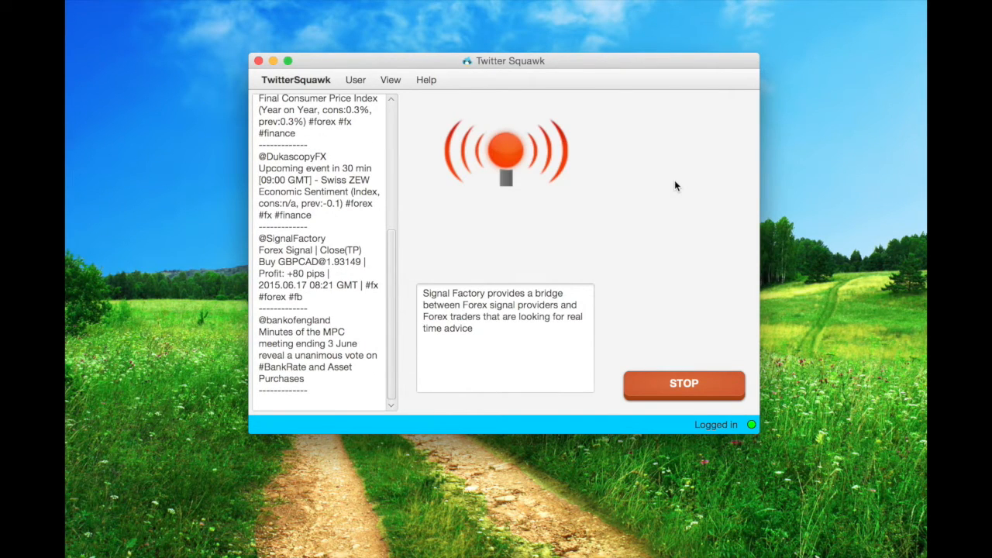
{"action": "mouse_move", "coordinate": [727, 209]}
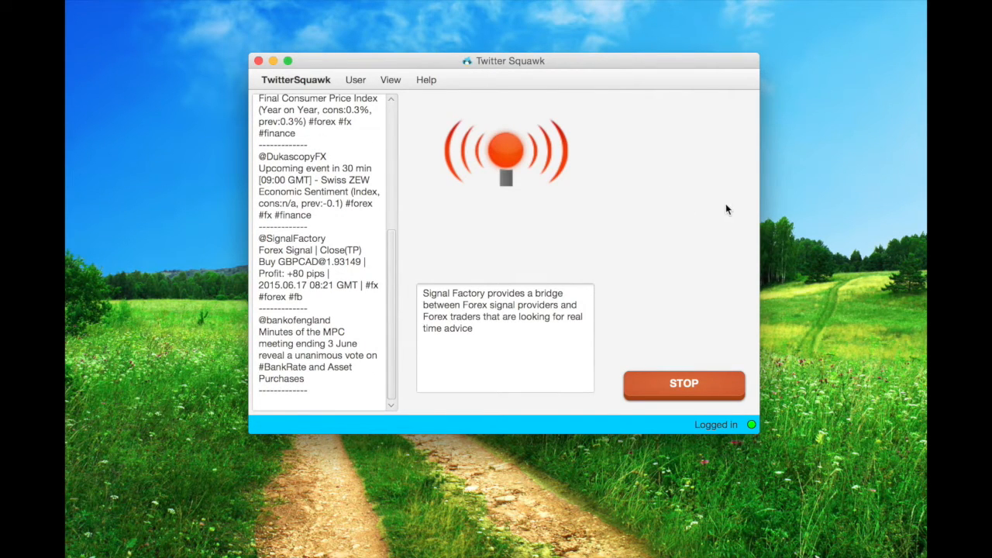
{"action": "mouse_move", "coordinate": [711, 456]}
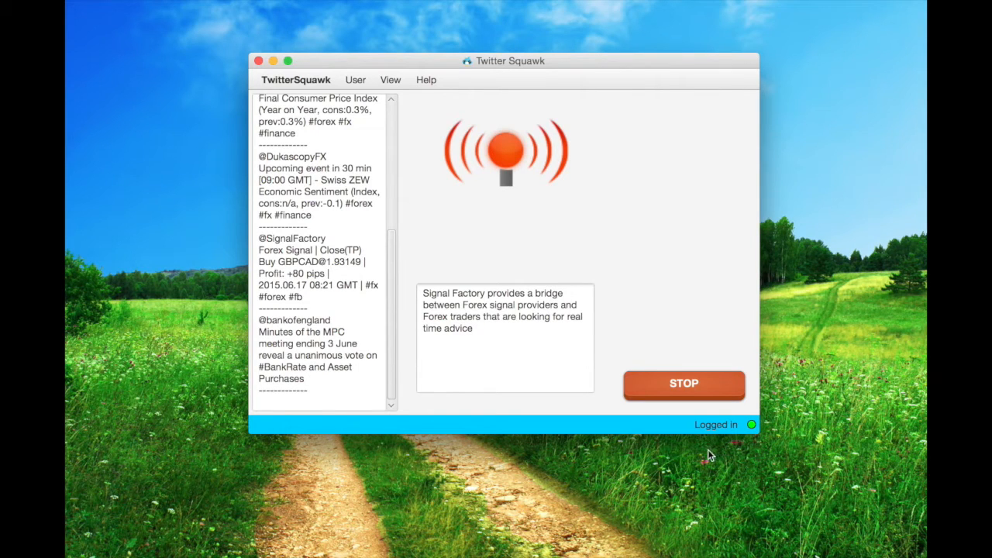
{"action": "mouse_move", "coordinate": [461, 418]}
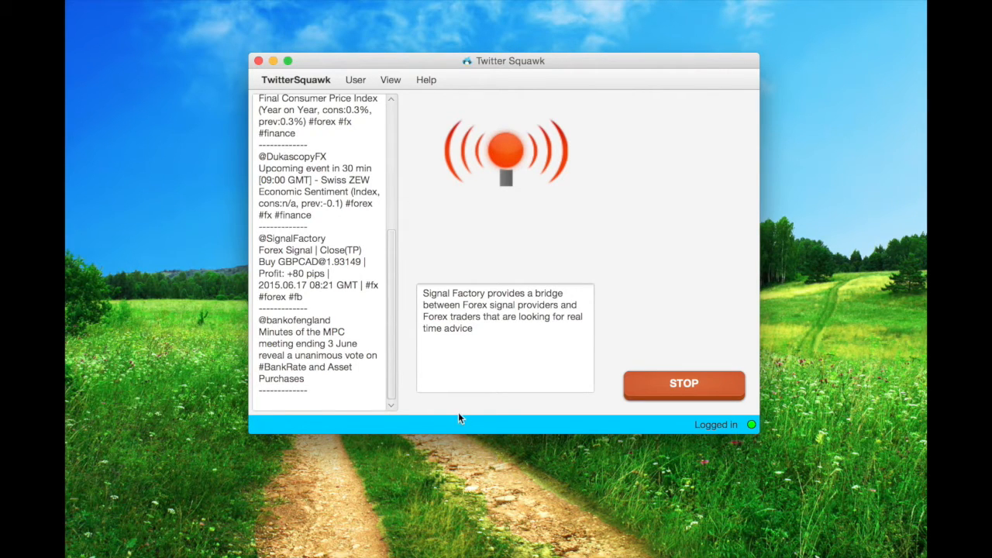
{"action": "mouse_move", "coordinate": [413, 404]}
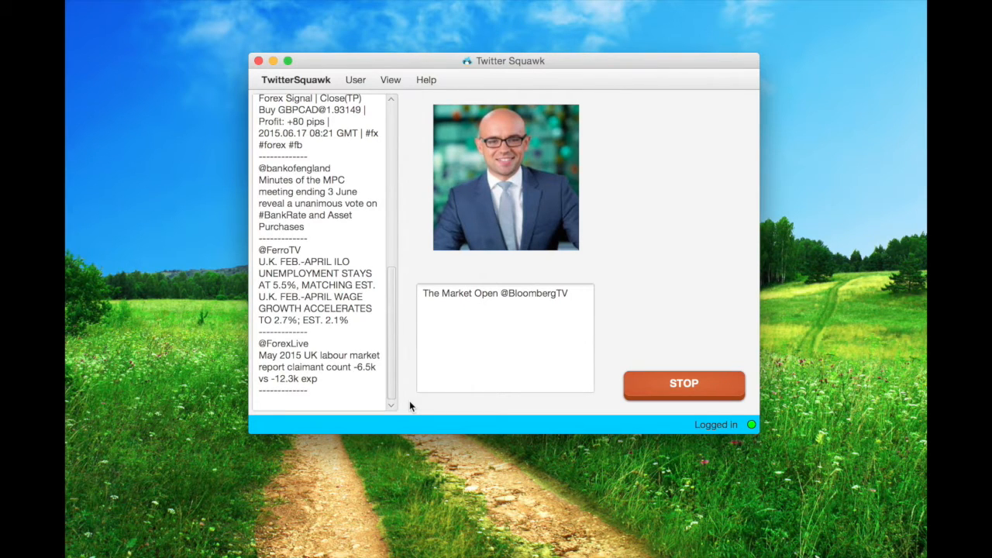
Step: Scroll the feed of UK labour data tweets from Bloomberg Markets, Bank of England and others
{"action": "scroll", "scroll_direction": "down", "scroll_amount": 3}
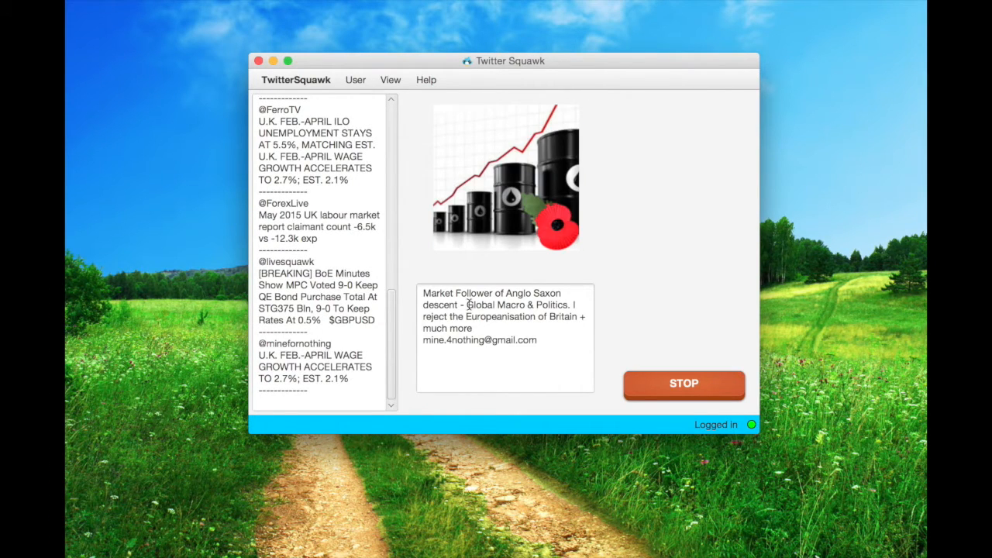
{"action": "mouse_move", "coordinate": [428, 431]}
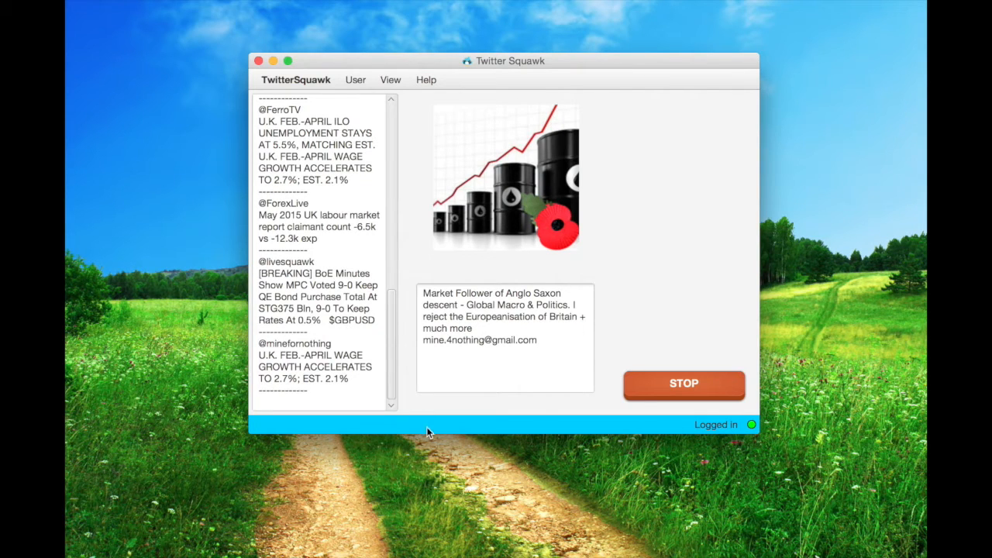
{"action": "mouse_move", "coordinate": [549, 475]}
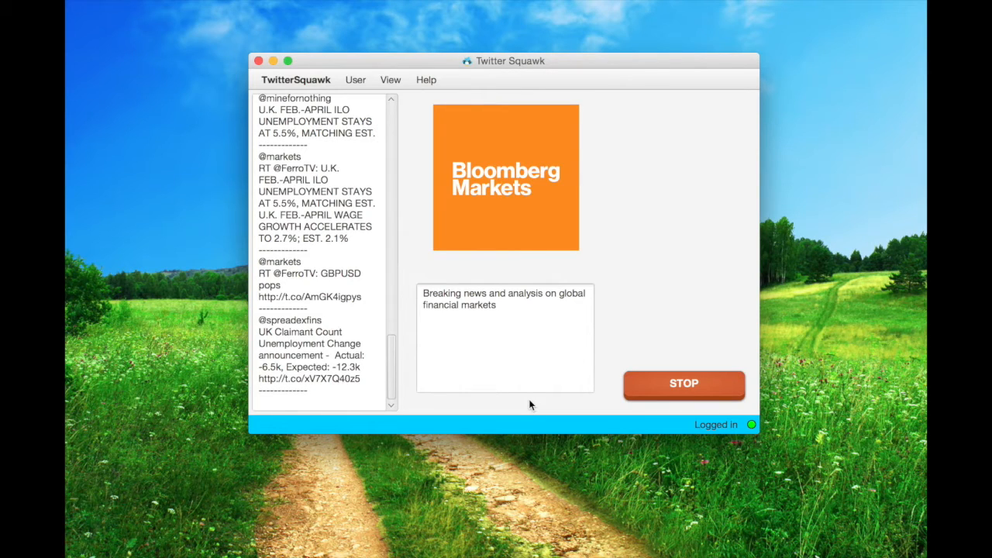
{"action": "mouse_move", "coordinate": [620, 334]}
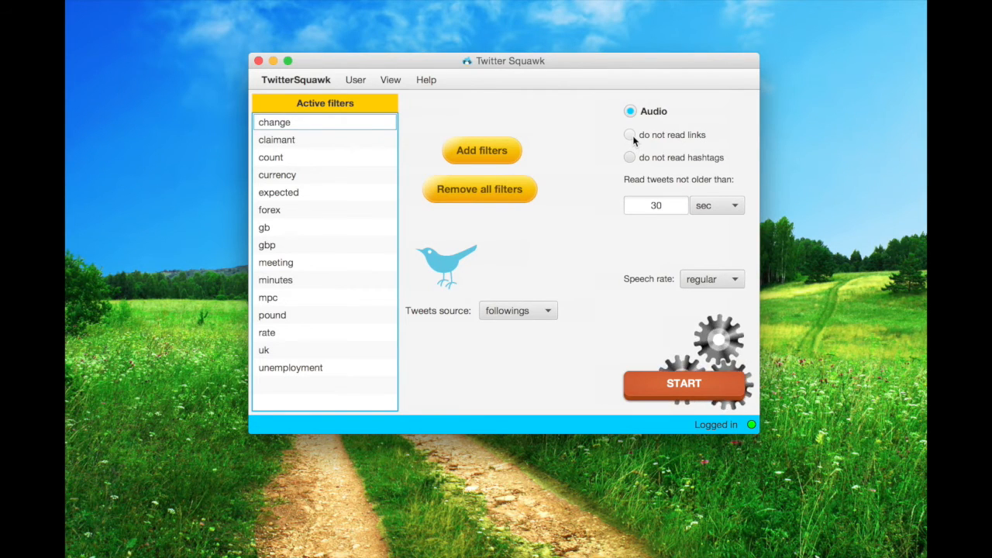
Step: Skip links and hashtags, set the age limit to 25 seconds, turn audio off and choose global source
{"action": "left_click", "coordinate": [629, 134]}
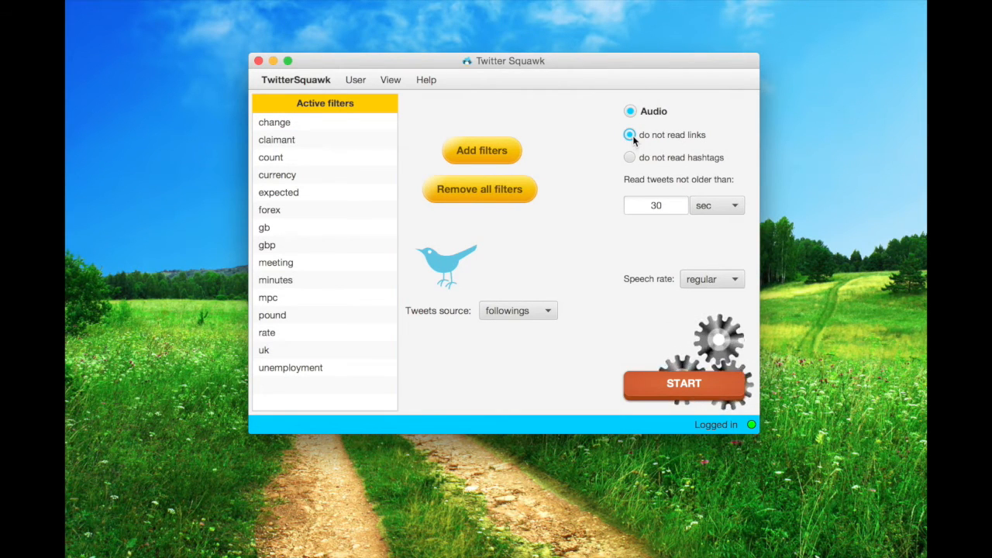
{"action": "left_click", "coordinate": [630, 159]}
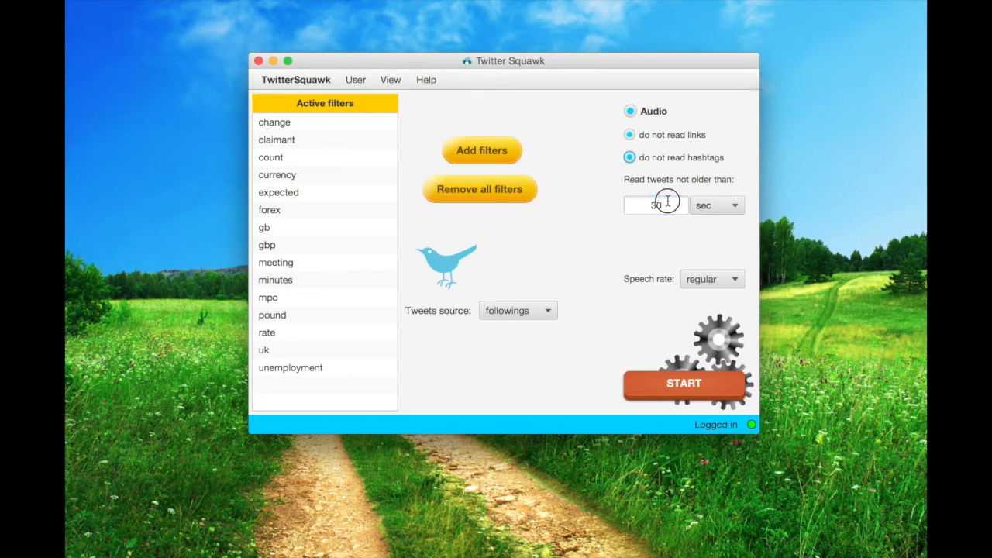
{"action": "type", "text": "25"}
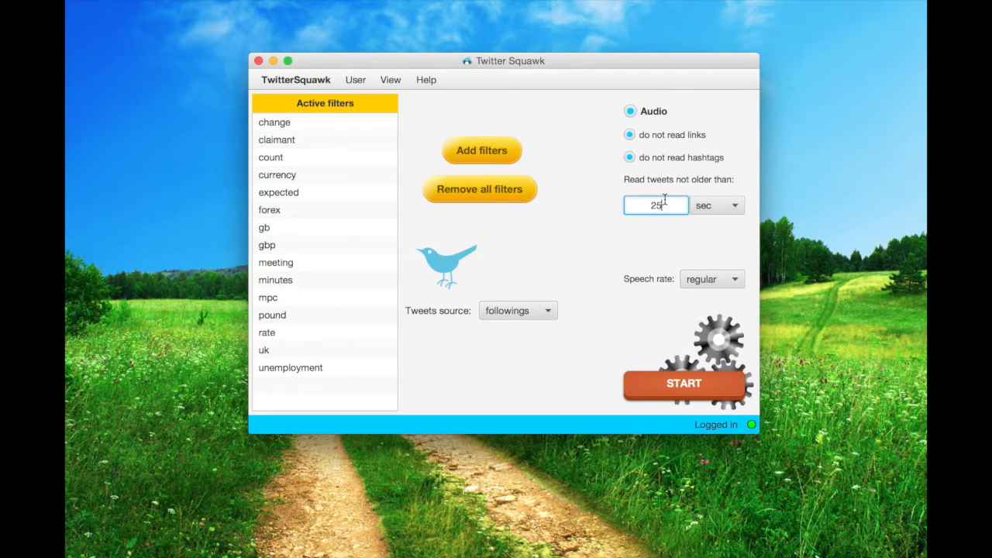
{"action": "mouse_move", "coordinate": [639, 121]}
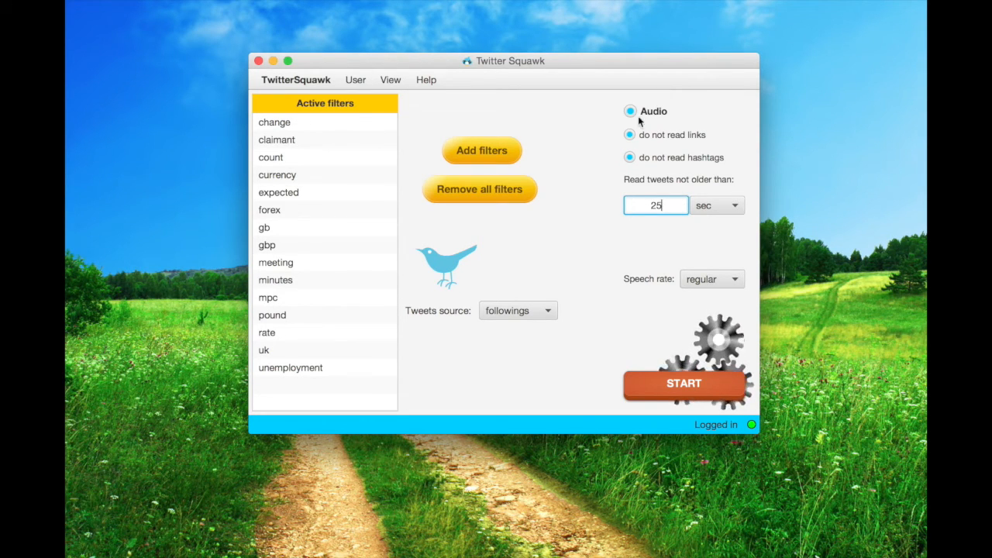
{"action": "left_click", "coordinate": [629, 112]}
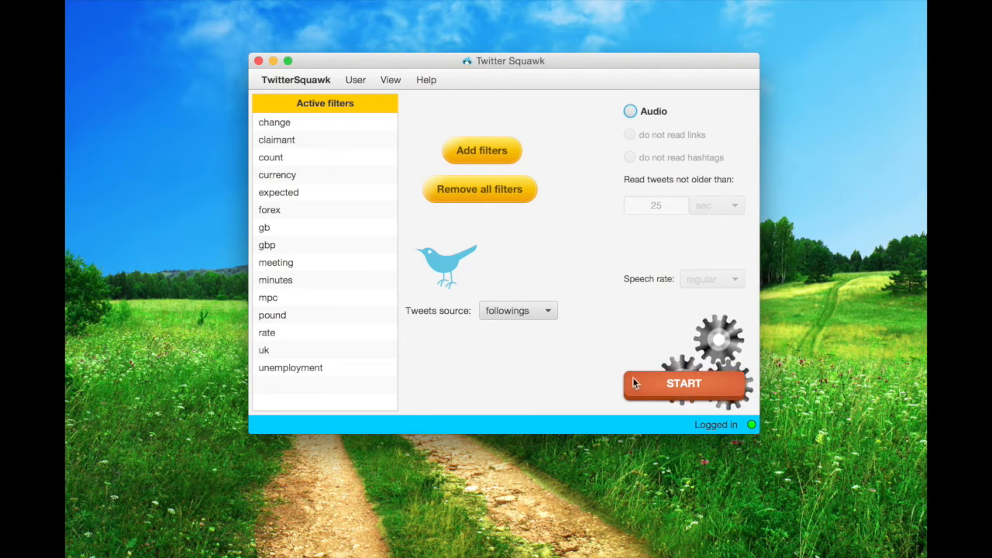
{"action": "left_click", "coordinate": [518, 310]}
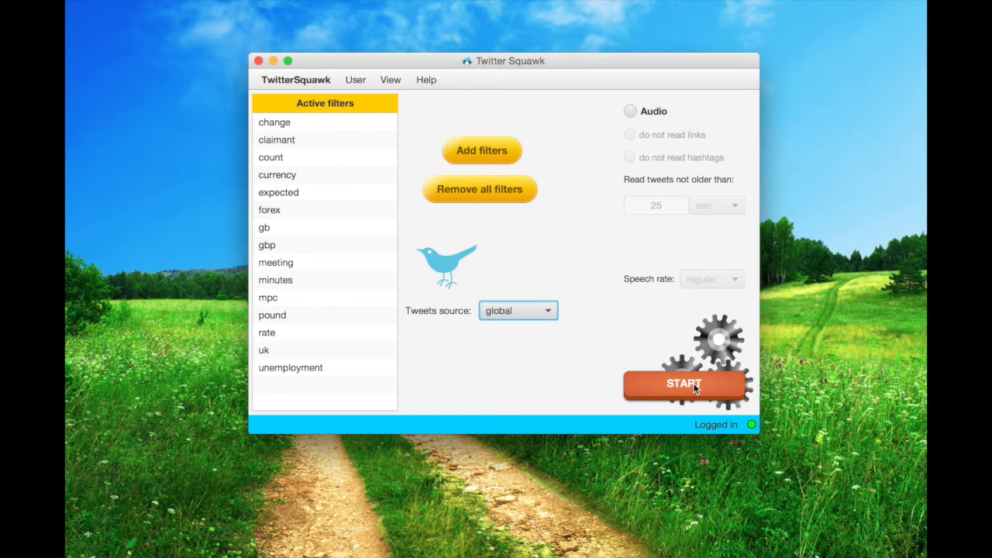
Step: Start streaming from global sources and scroll through the multilingual tweets
{"action": "left_click", "coordinate": [683, 384]}
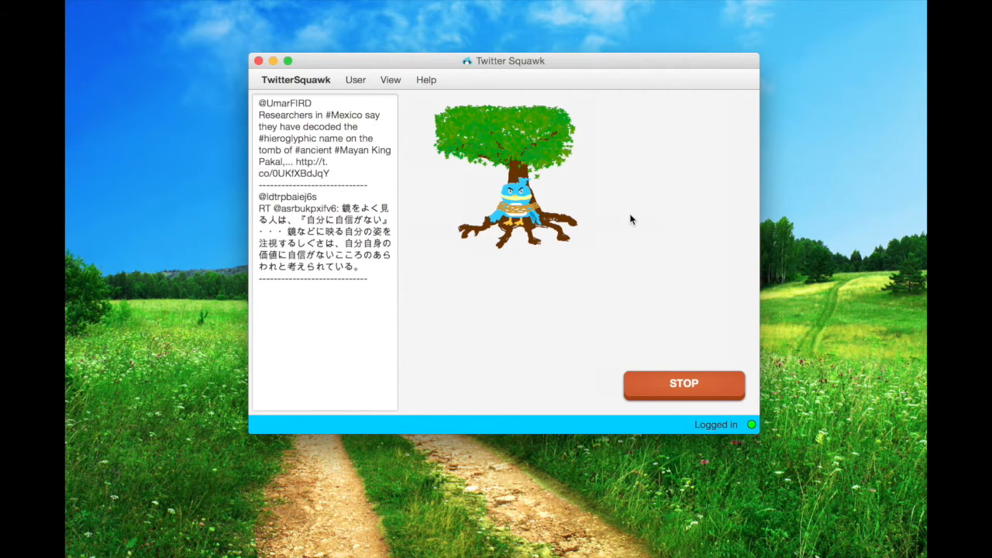
{"action": "scroll", "scroll_direction": "down", "scroll_amount": 3}
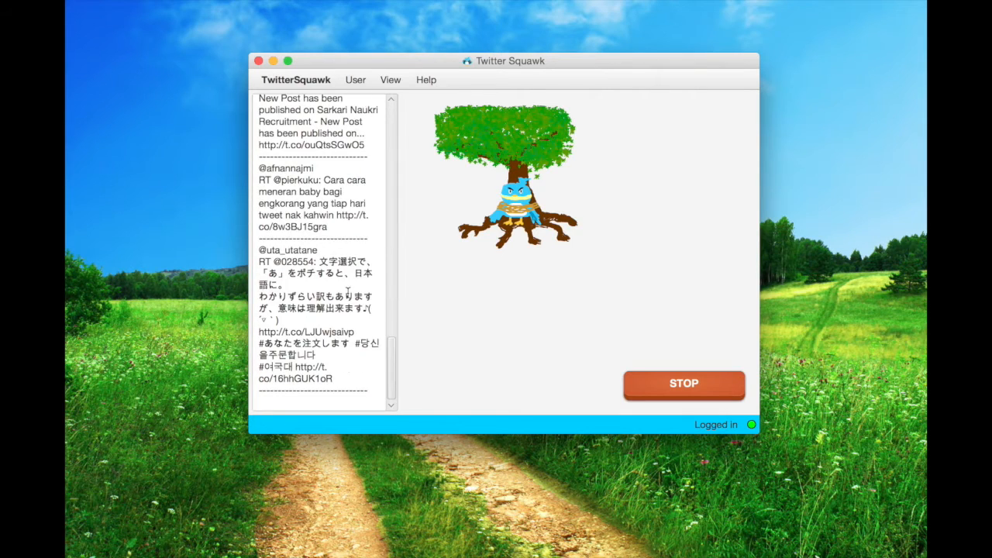
{"action": "scroll", "scroll_direction": "down", "scroll_amount": 3}
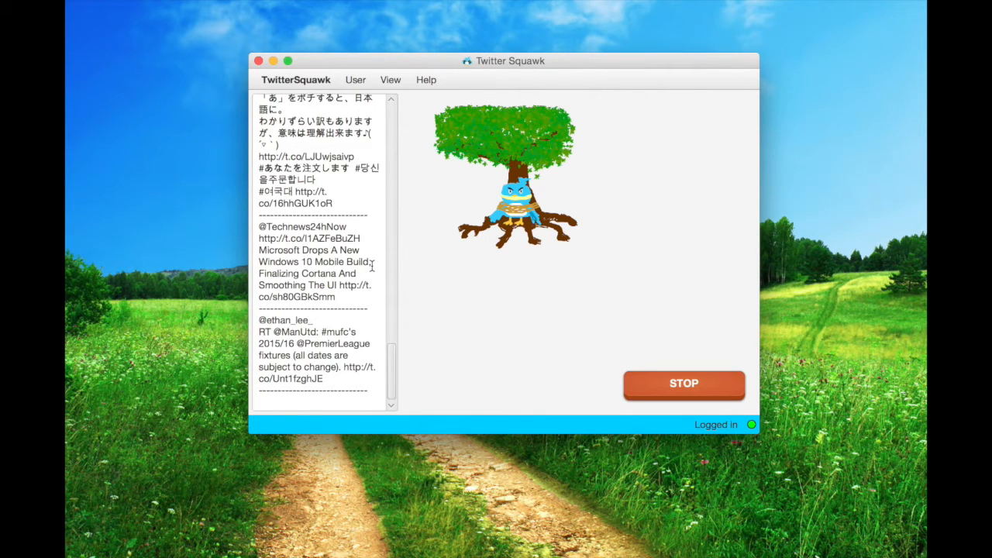
{"action": "scroll", "scroll_direction": "down", "scroll_amount": 3}
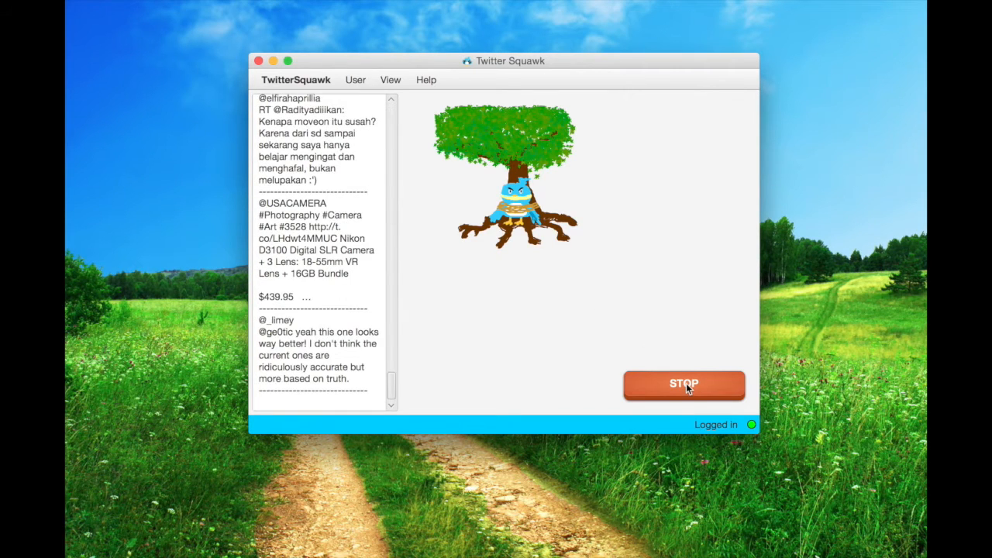
Step: Stop the global stream and toggle audio reading on then back off
{"action": "left_click", "coordinate": [684, 385]}
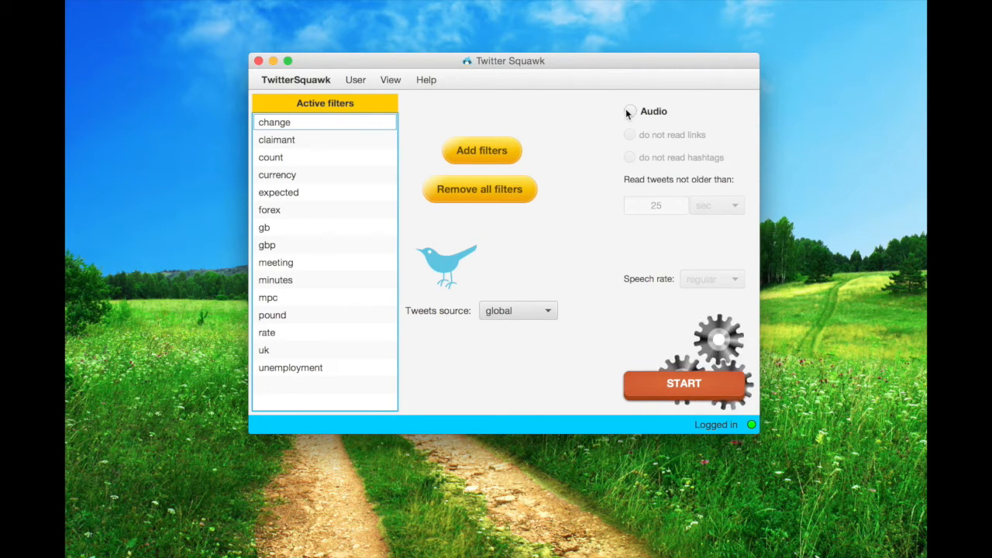
{"action": "left_click", "coordinate": [629, 111]}
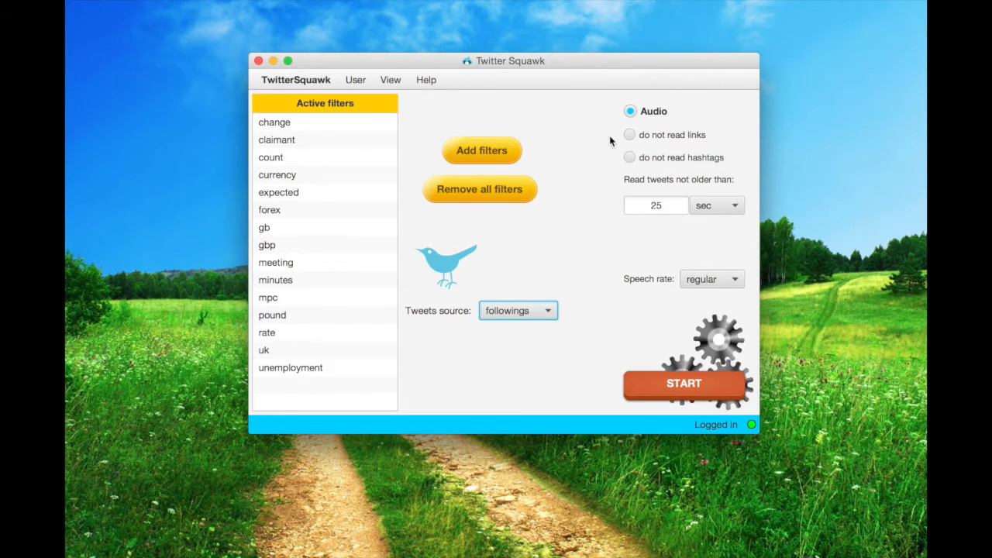
{"action": "left_click", "coordinate": [629, 112]}
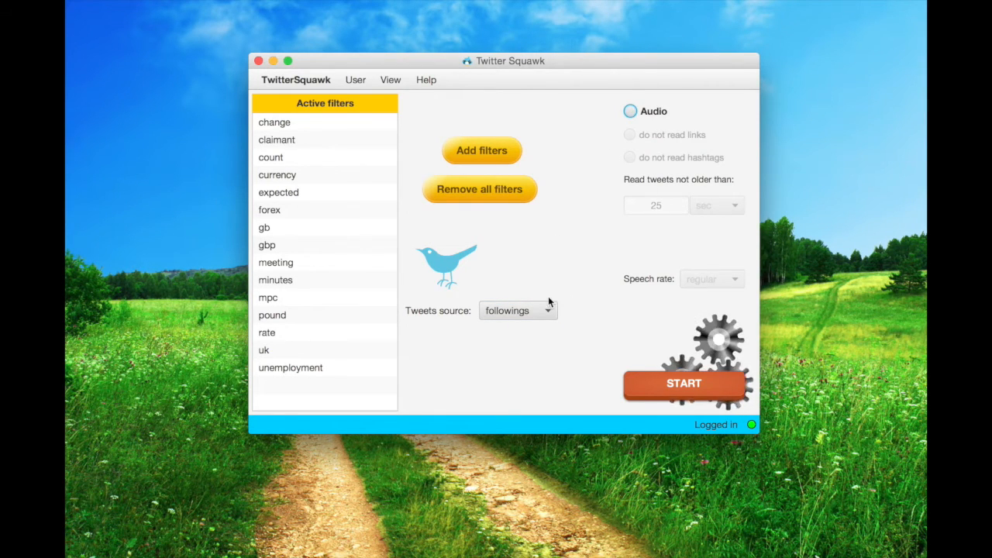
Step: Start streaming tweets from followed accounts with audio off
{"action": "left_click", "coordinate": [683, 383]}
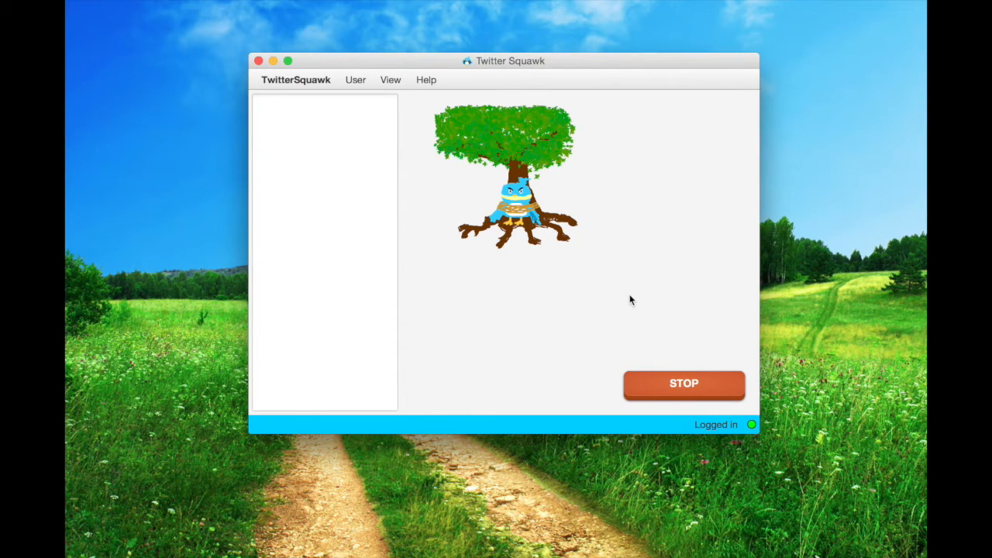
{"action": "mouse_move", "coordinate": [611, 273]}
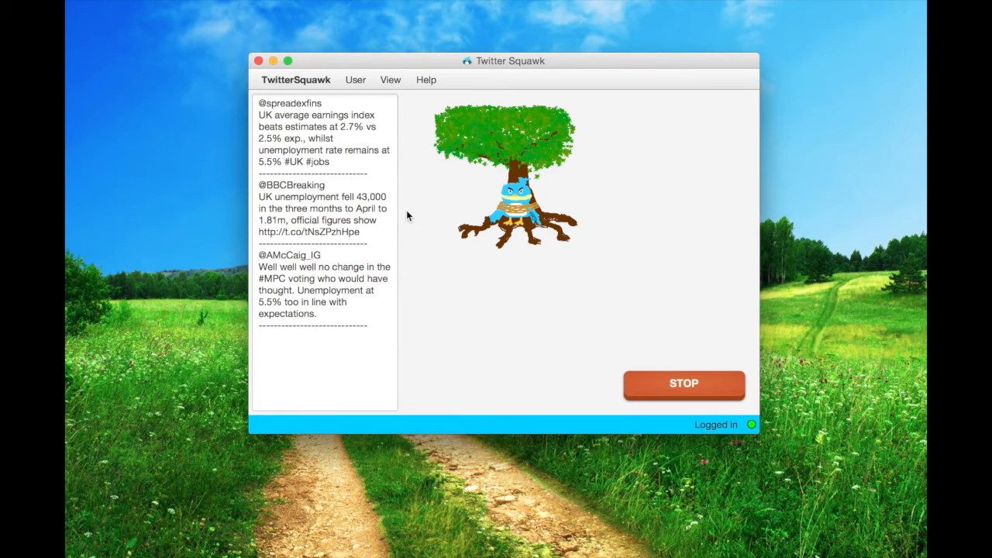
{"action": "mouse_move", "coordinate": [555, 296]}
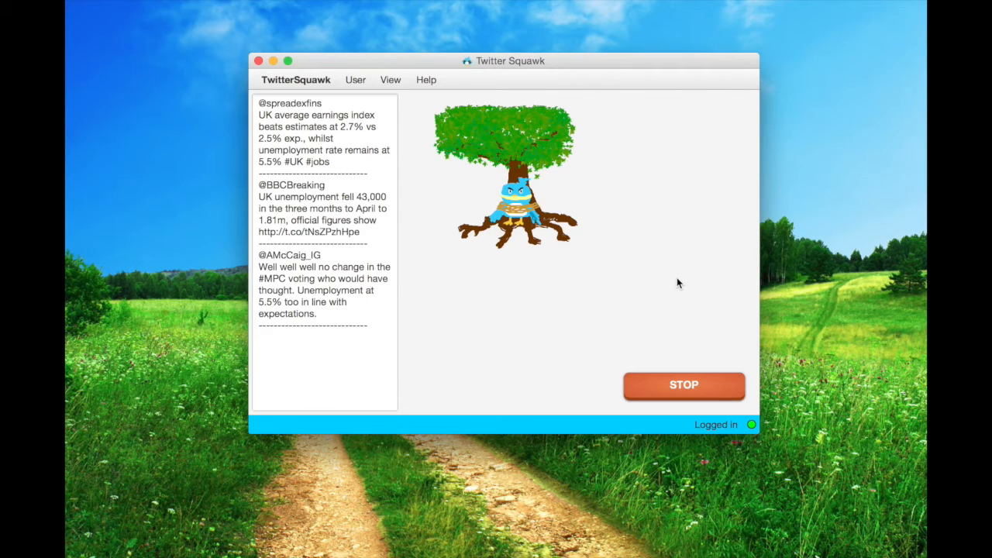
Step: Stop the stream and browse the Help, User and TwitterSquawk menus
{"action": "left_click", "coordinate": [684, 385]}
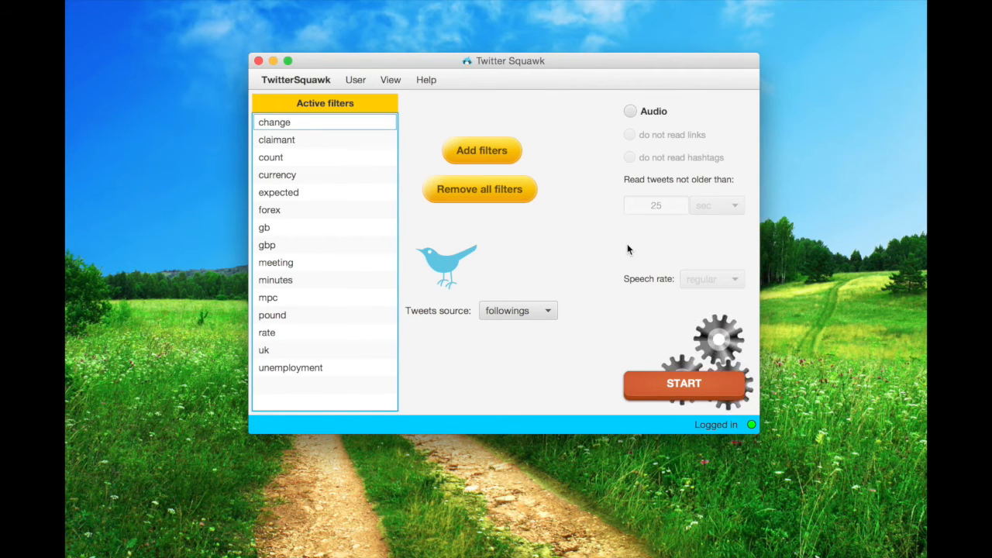
{"action": "left_click", "coordinate": [391, 79]}
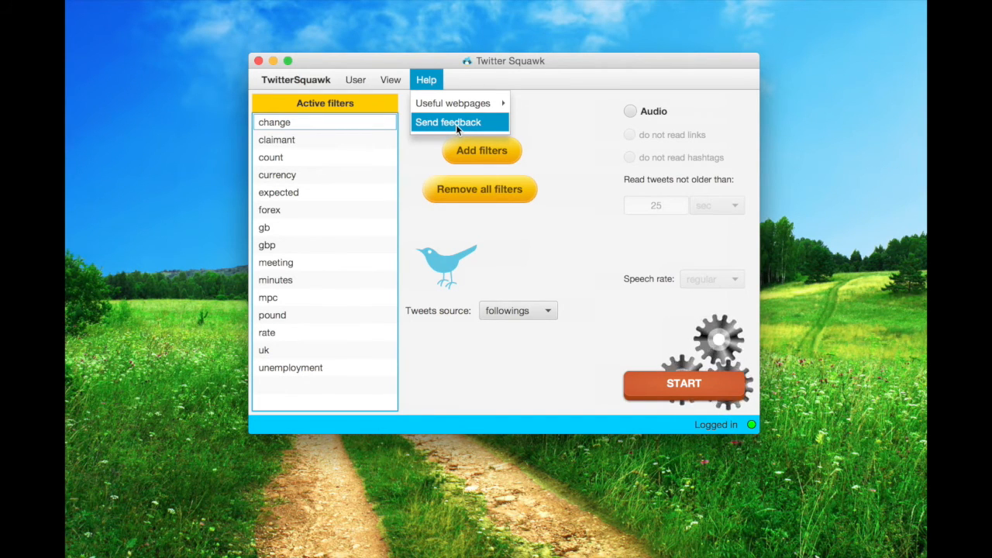
{"action": "left_click", "coordinate": [355, 79]}
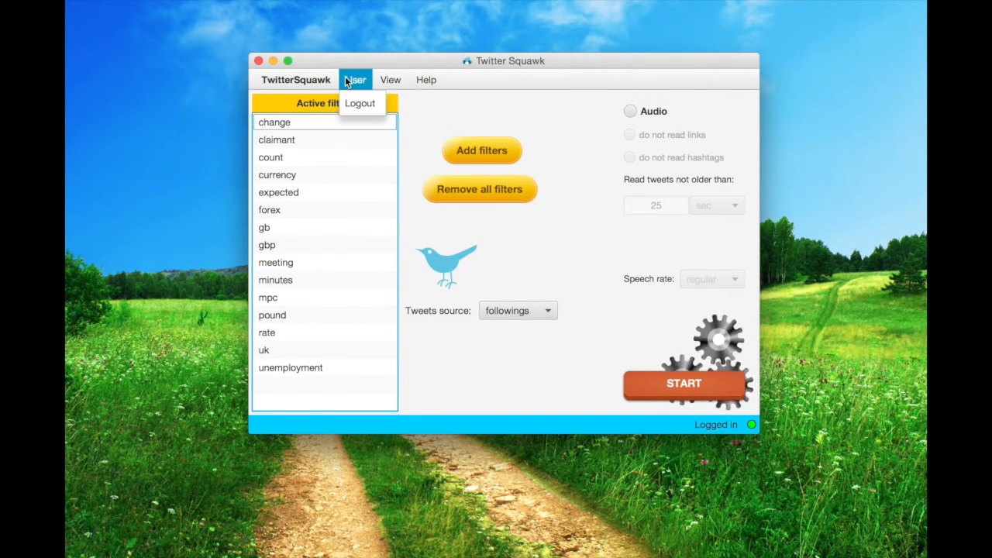
{"action": "left_click", "coordinate": [296, 79]}
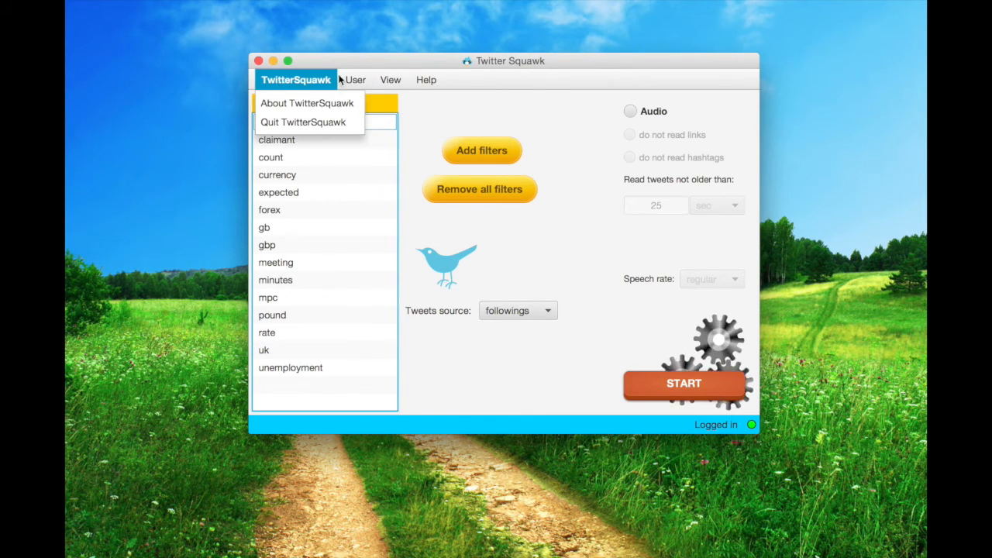
Step: Log out of the account via User > Logout
{"action": "left_click", "coordinate": [355, 79]}
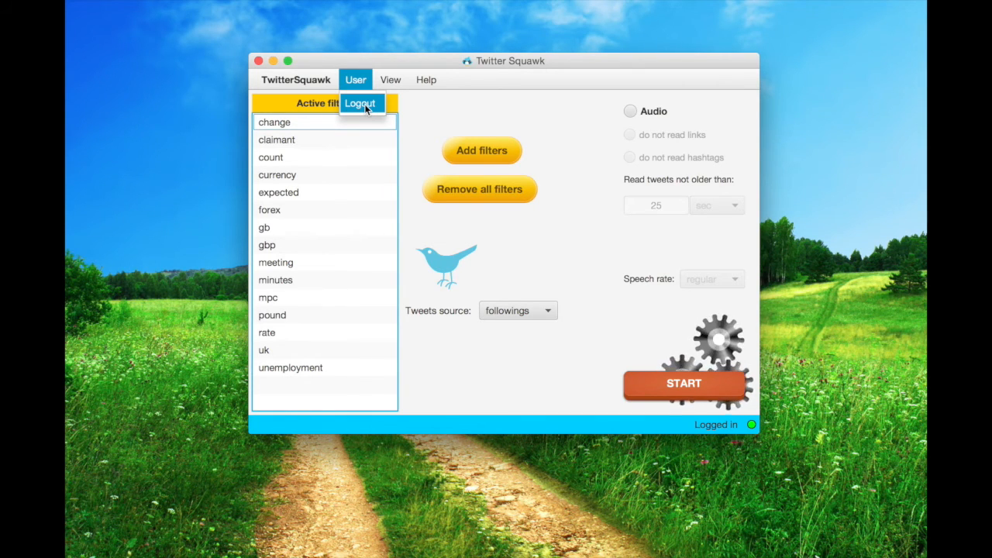
{"action": "left_click", "coordinate": [362, 103]}
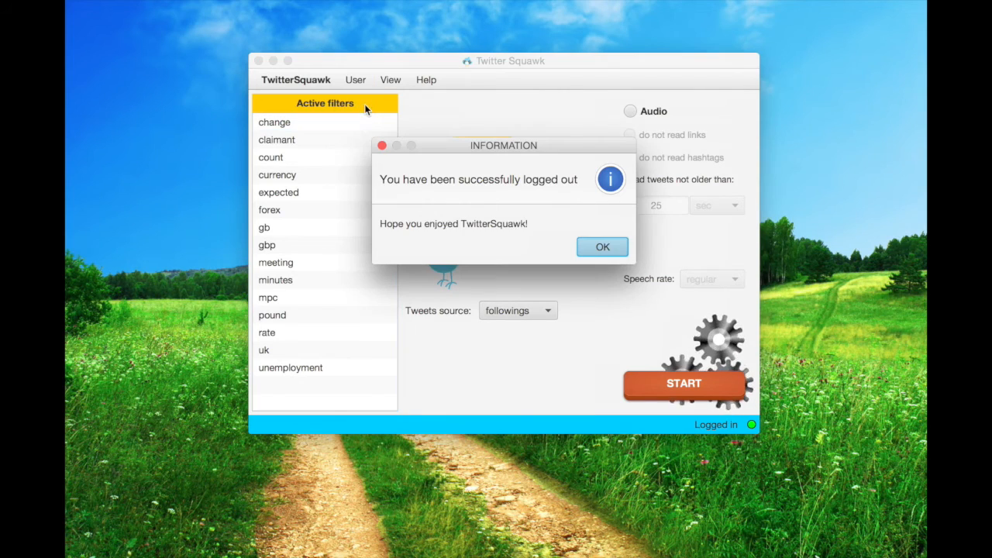